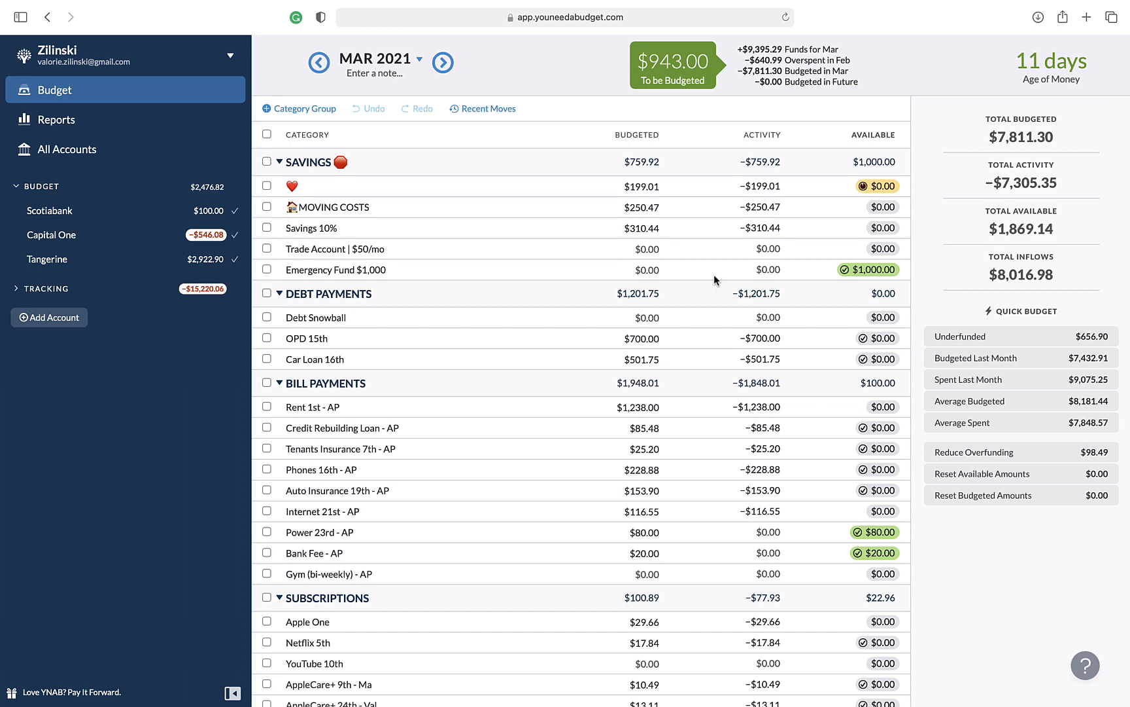
Cover the Groceries and Gas overspending from Inflow: To be Budgeted.
{"action": "left_click", "coordinate": [638, 317]}
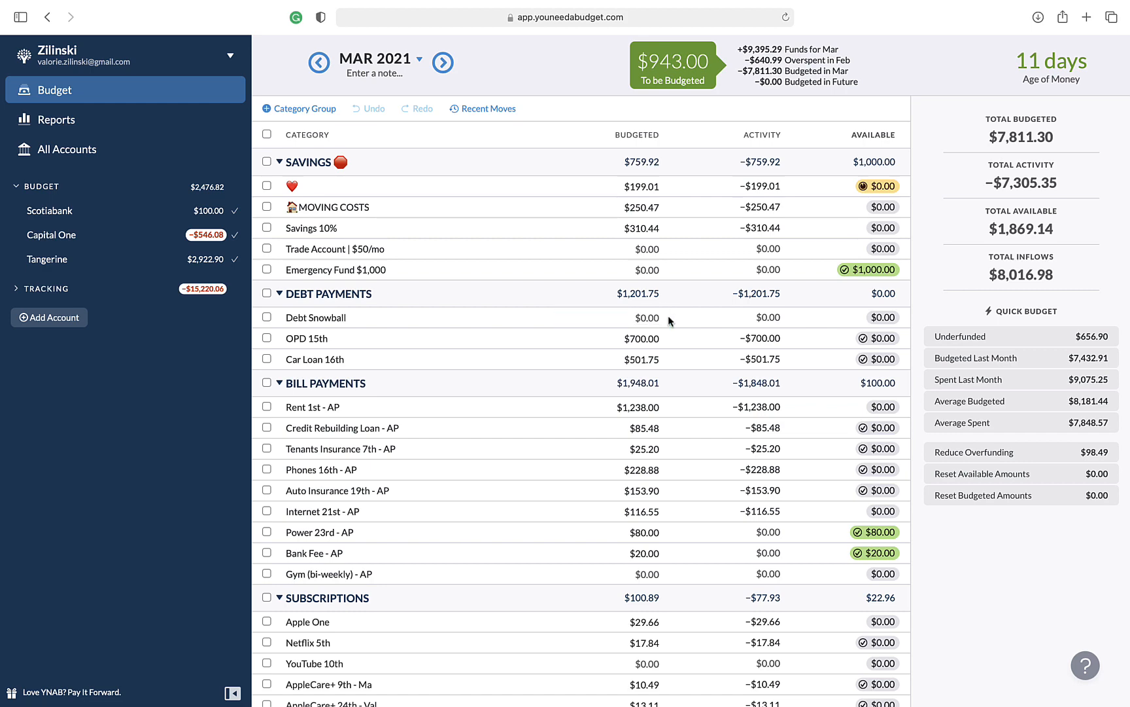
{"action": "scroll", "scroll_direction": "down", "scroll_amount": 3}
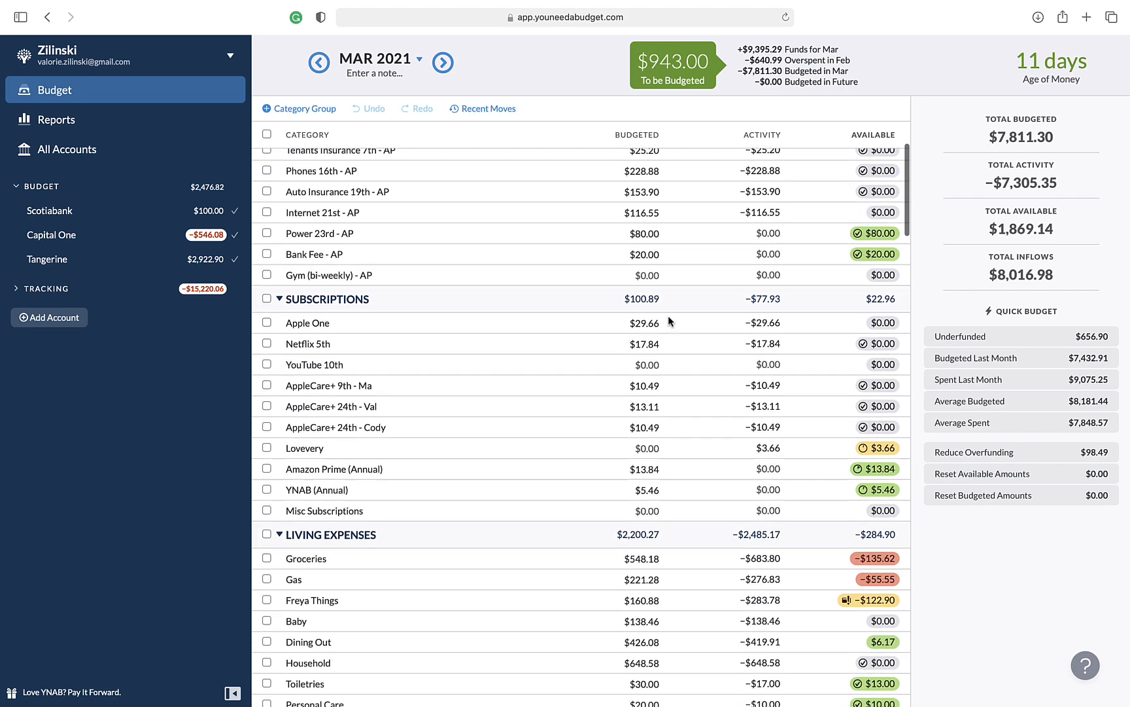
{"action": "scroll", "scroll_direction": "down", "scroll_amount": 3}
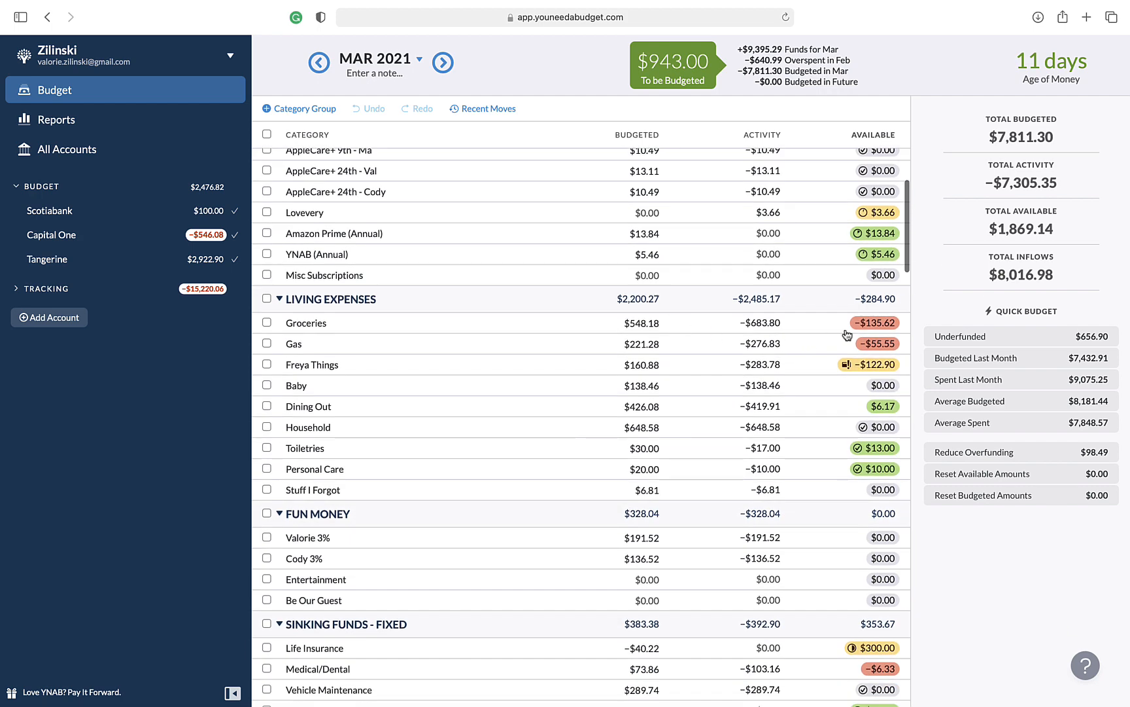
{"action": "mouse_move", "coordinate": [889, 327]}
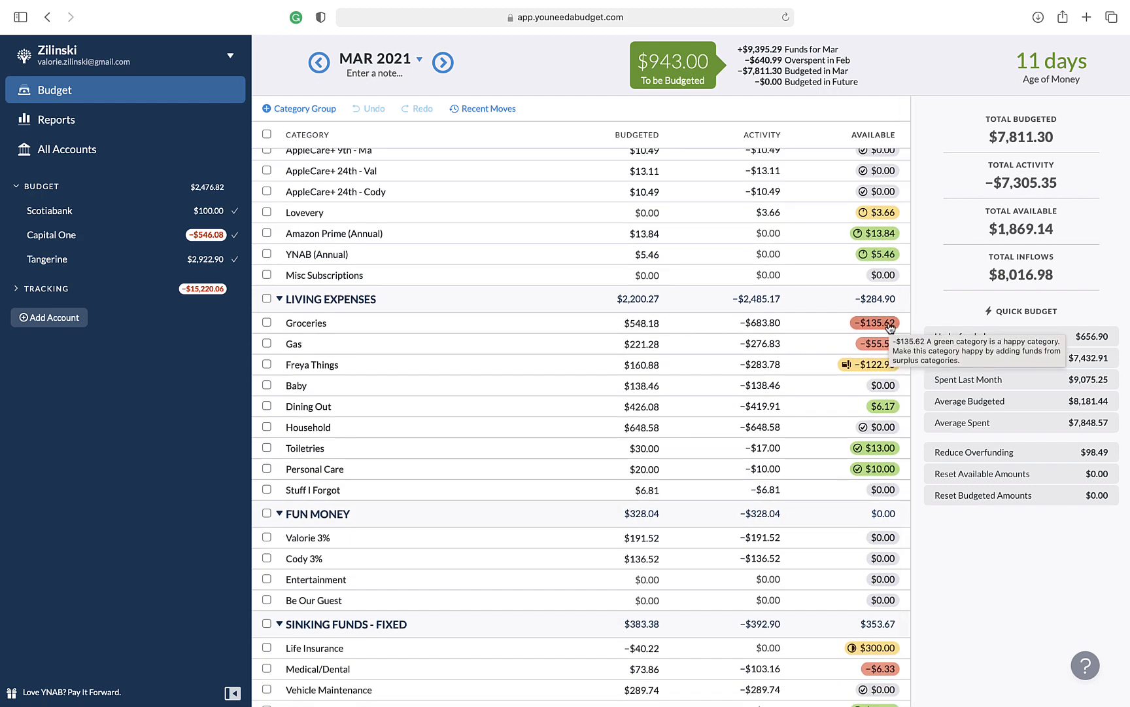
{"action": "mouse_move", "coordinate": [805, 358]}
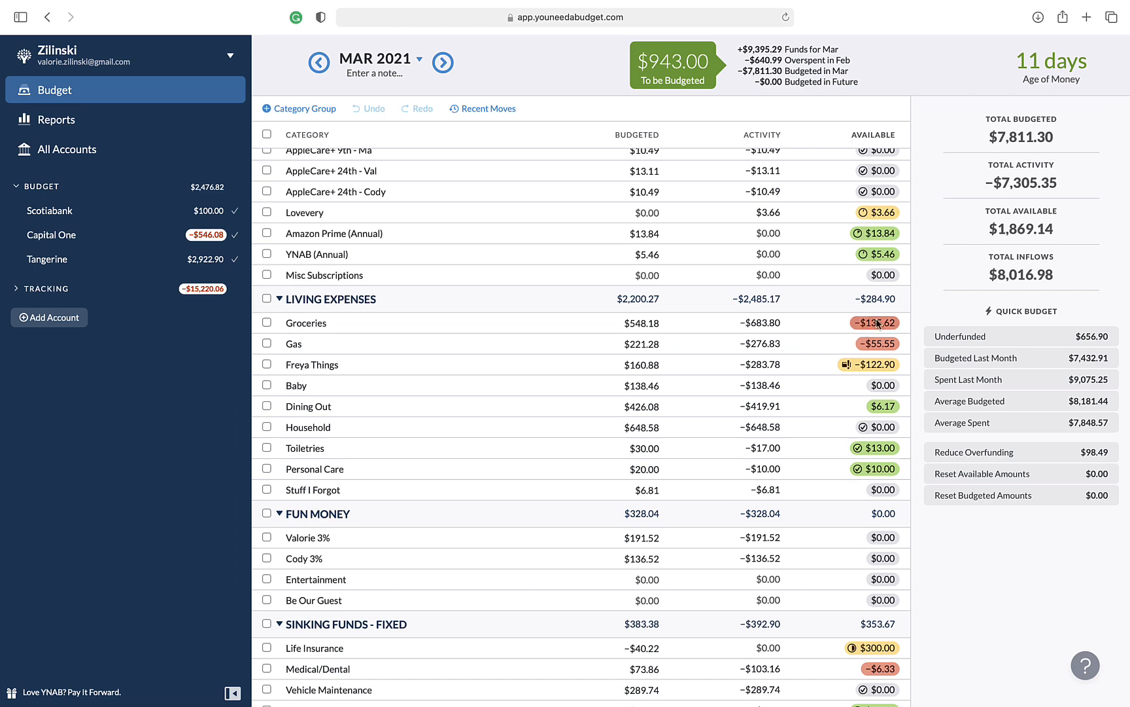
{"action": "left_click", "coordinate": [876, 323]}
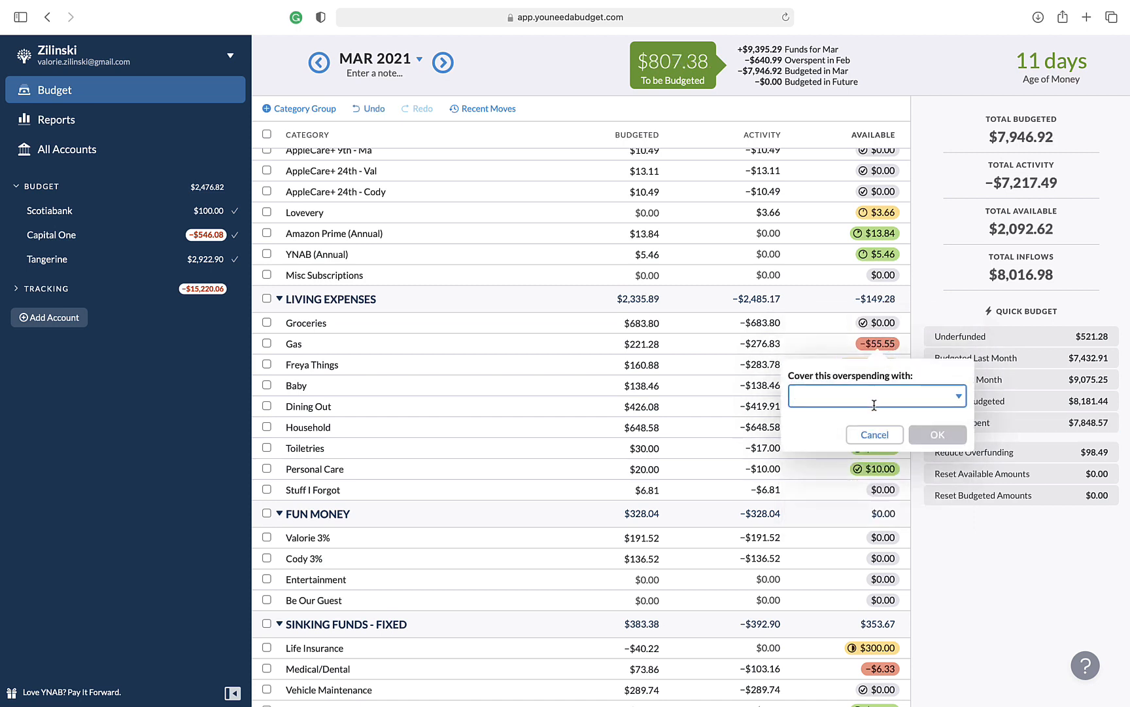
{"action": "left_click", "coordinate": [878, 395]}
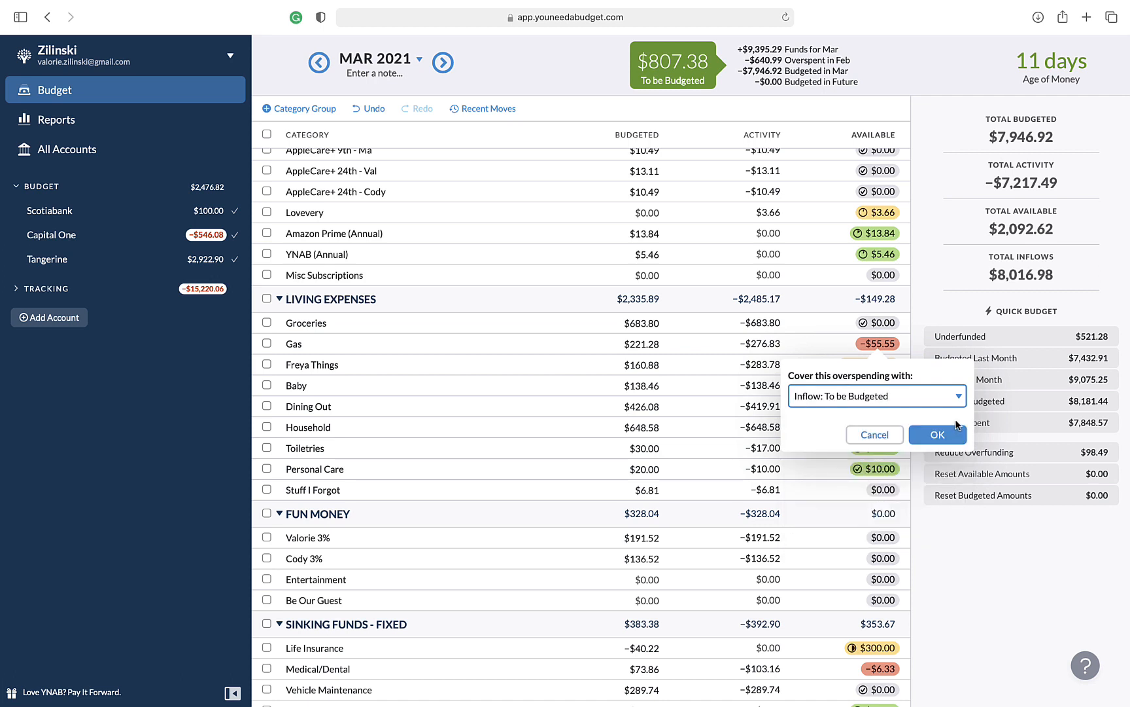
{"action": "left_click", "coordinate": [938, 435]}
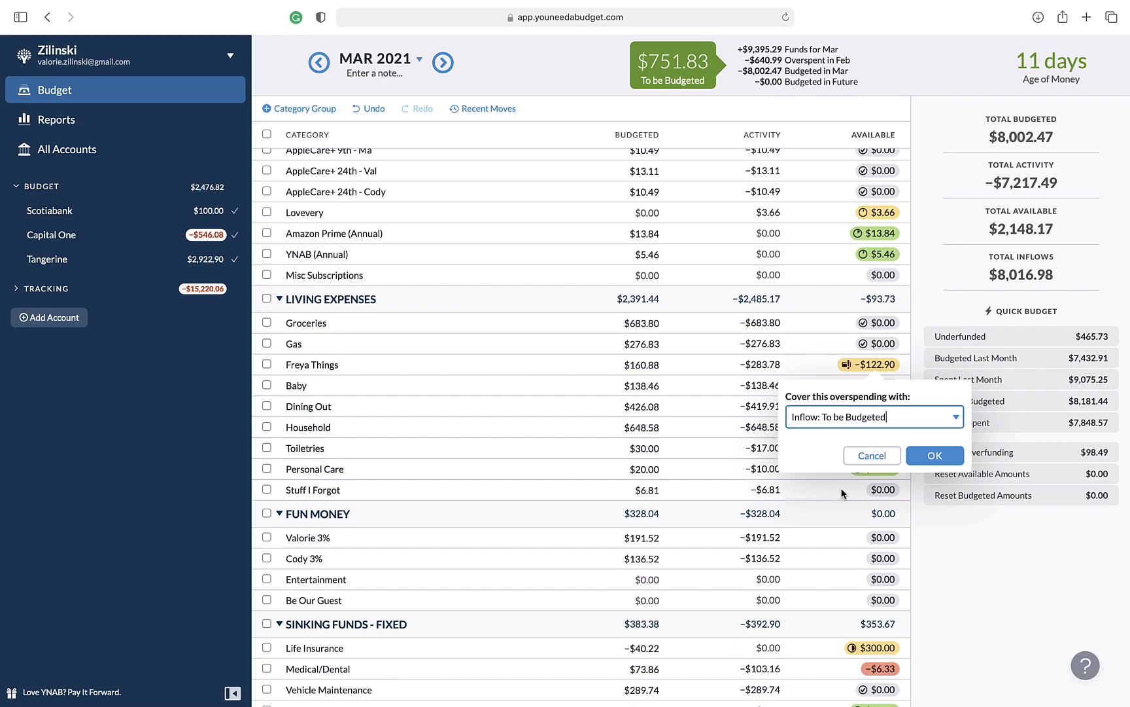
Cover the Freya Things and Medical/Dental overspending from To be Budgeted, leaving $622.60 to budget.
{"action": "left_click", "coordinate": [934, 456]}
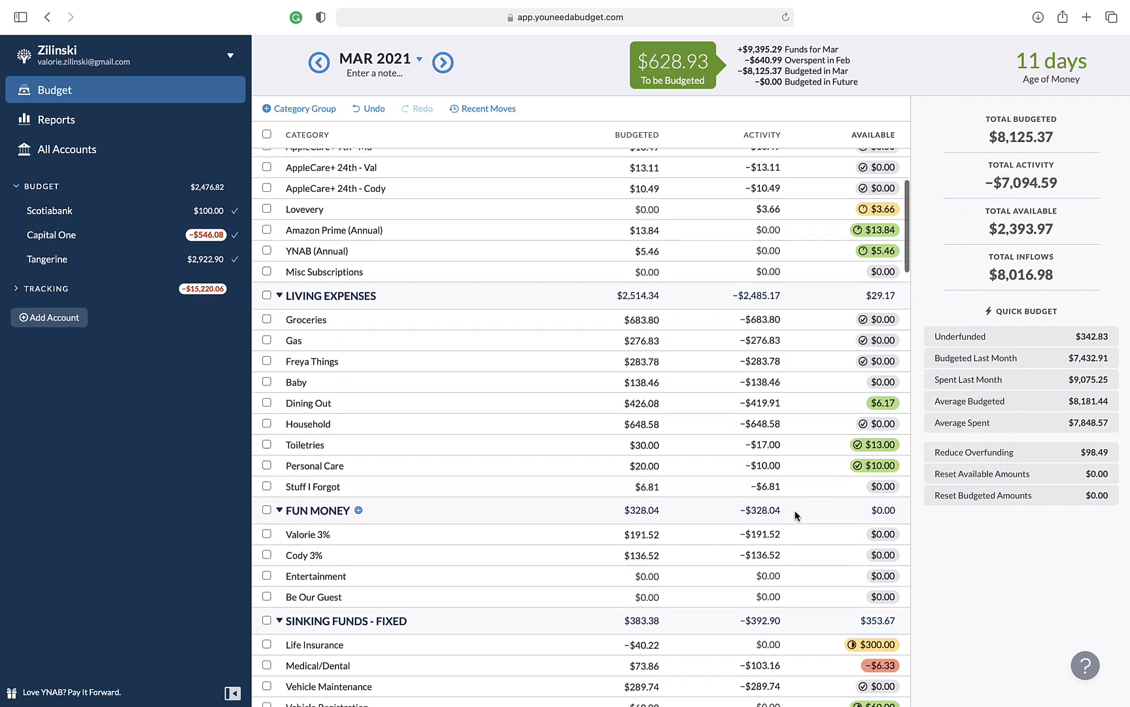
{"action": "scroll", "scroll_direction": "down", "scroll_amount": 3}
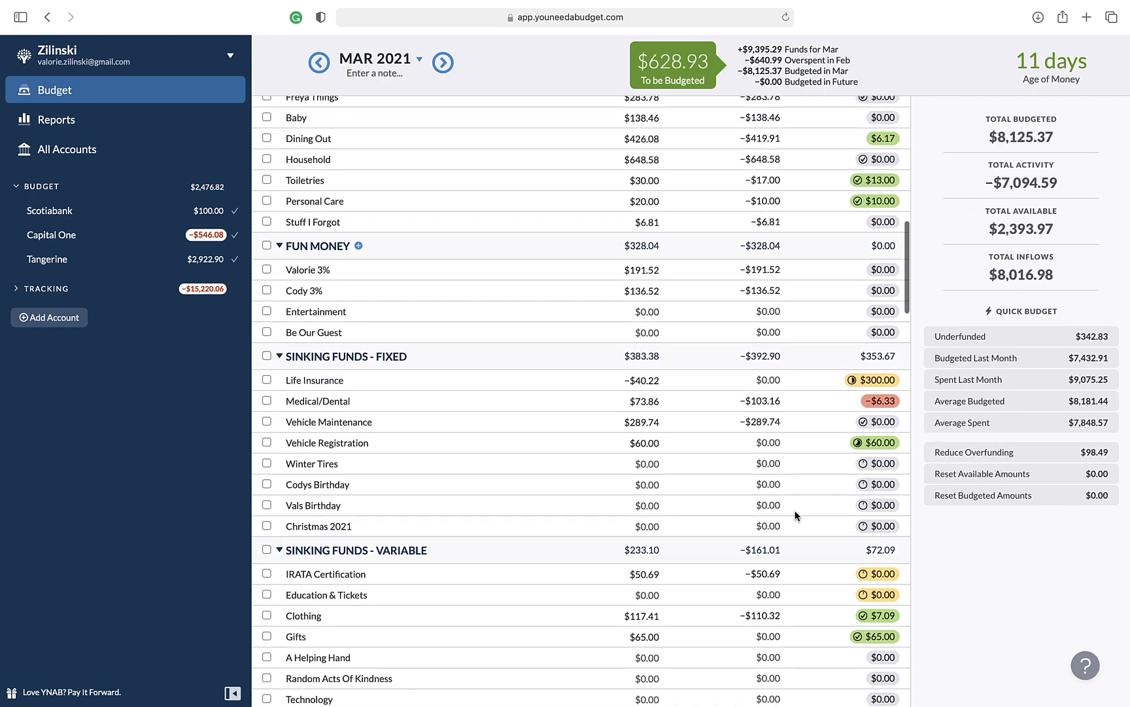
{"action": "left_click", "coordinate": [879, 400]}
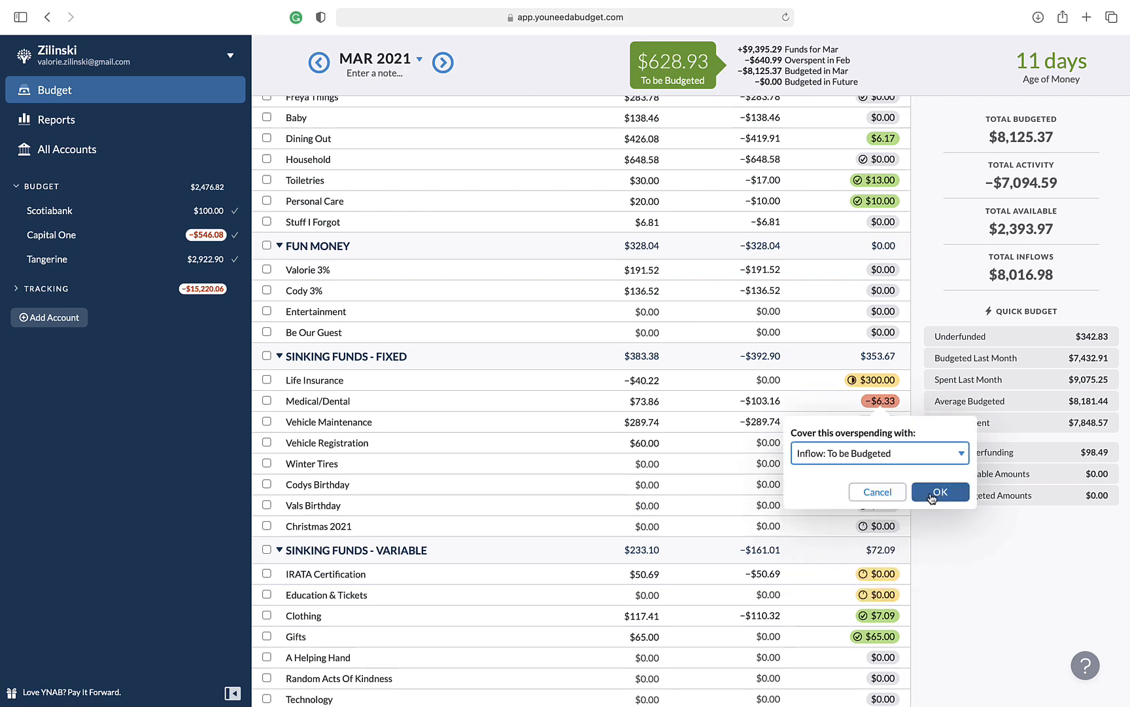
{"action": "left_click", "coordinate": [940, 492]}
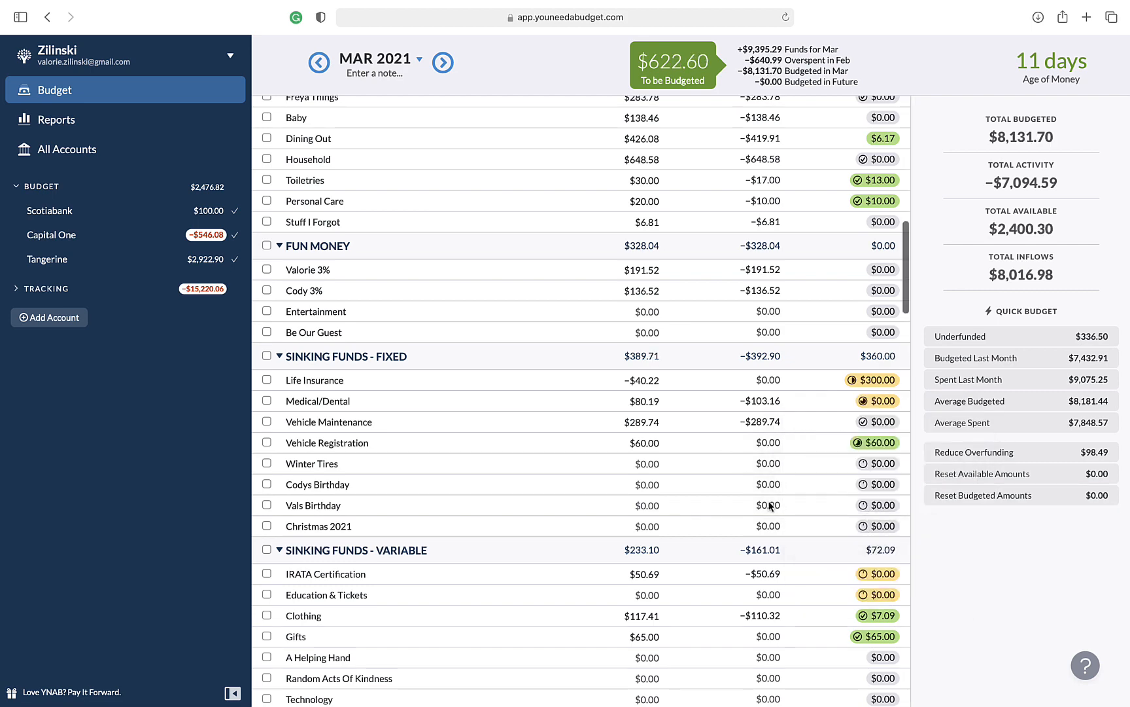
{"action": "scroll", "scroll_direction": "down", "scroll_amount": 3}
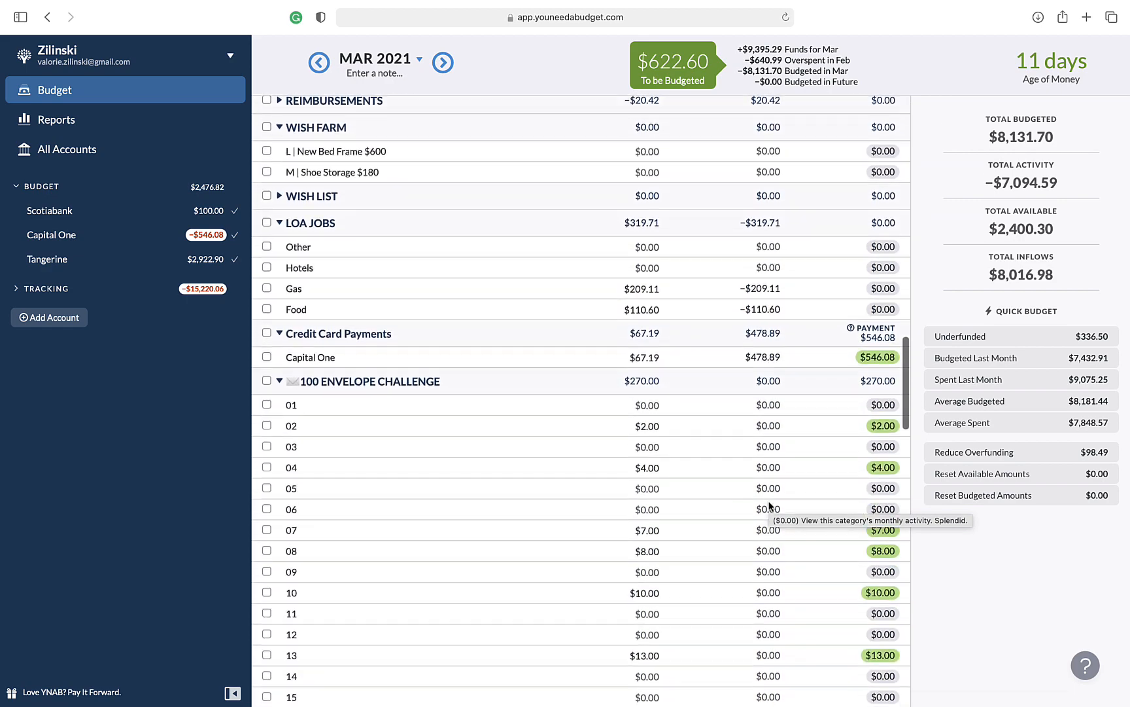
{"action": "scroll", "scroll_direction": "down", "scroll_amount": 3}
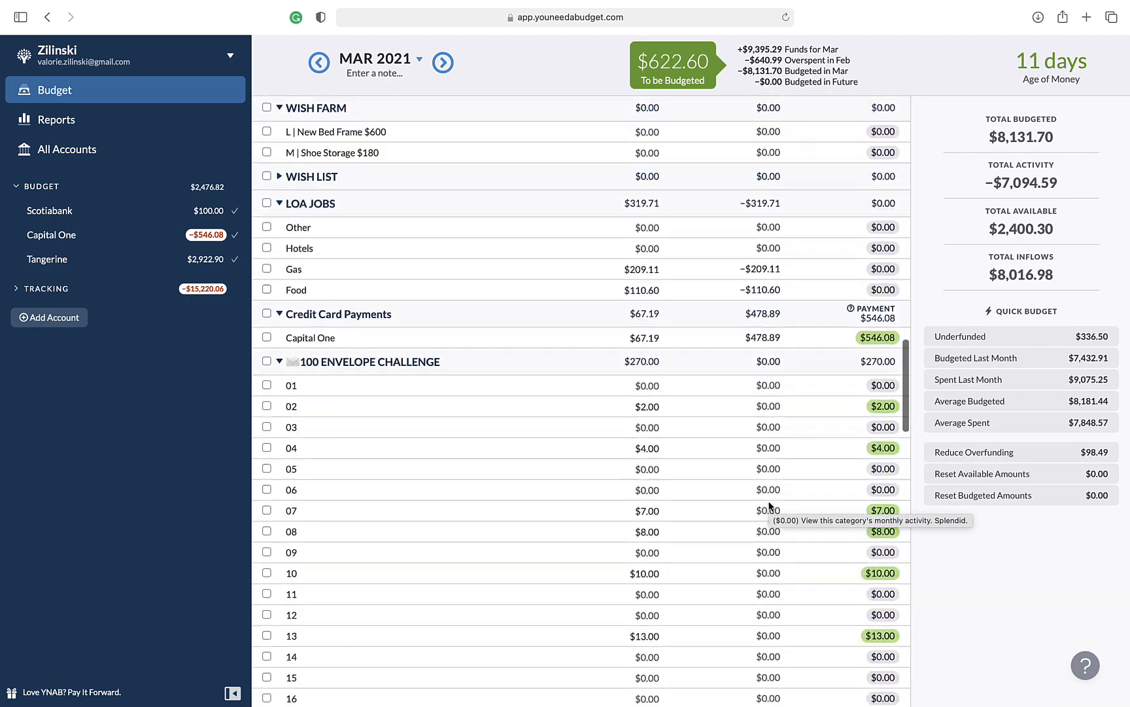
{"action": "scroll", "scroll_direction": "down", "scroll_amount": 3}
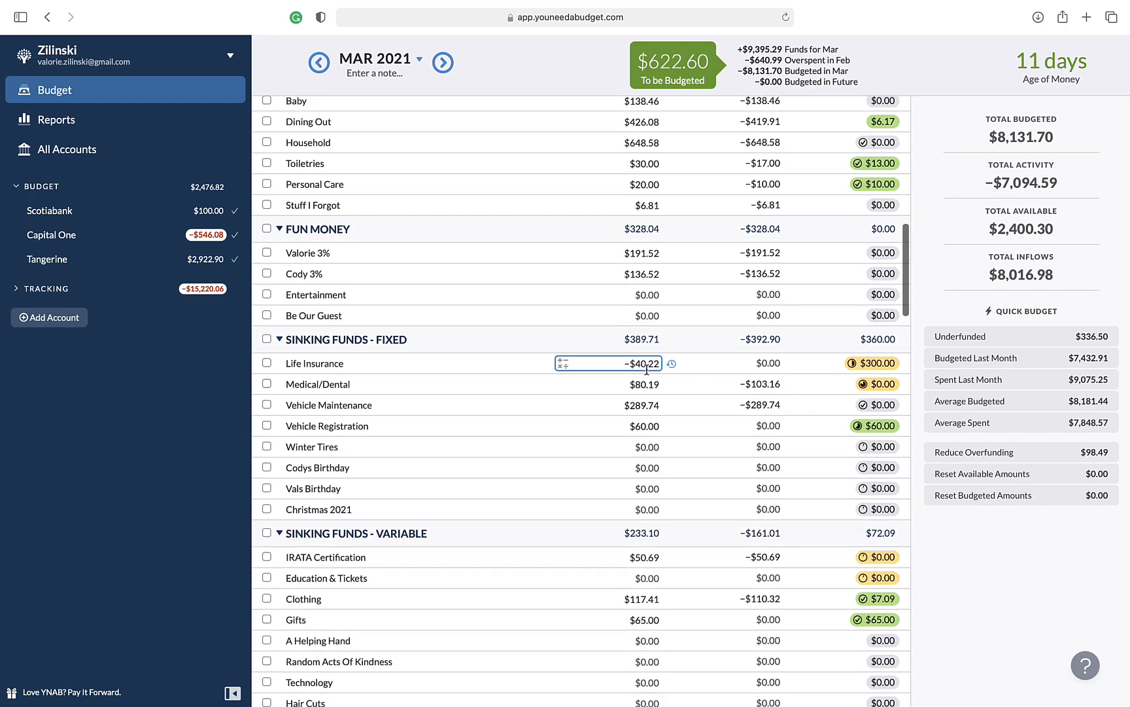
Budget Life Insurance $129.89 for March so $470.11 is available toward its $600 goal.
{"action": "left_click", "coordinate": [267, 364]}
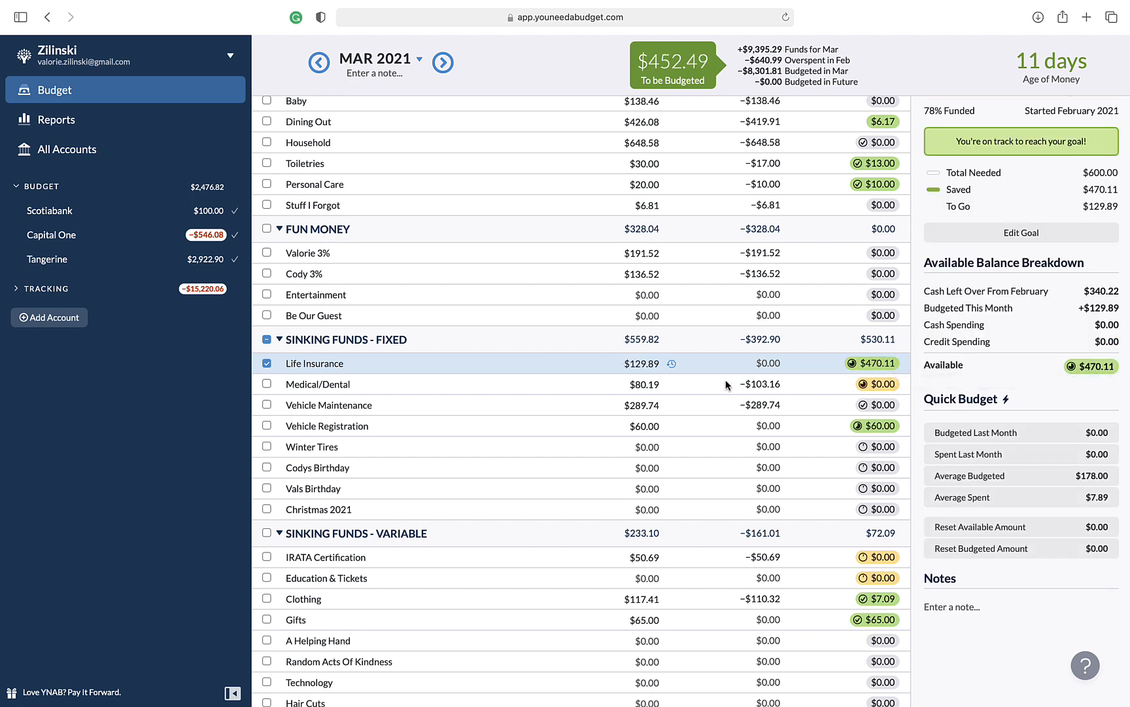
{"action": "left_click", "coordinate": [640, 364]}
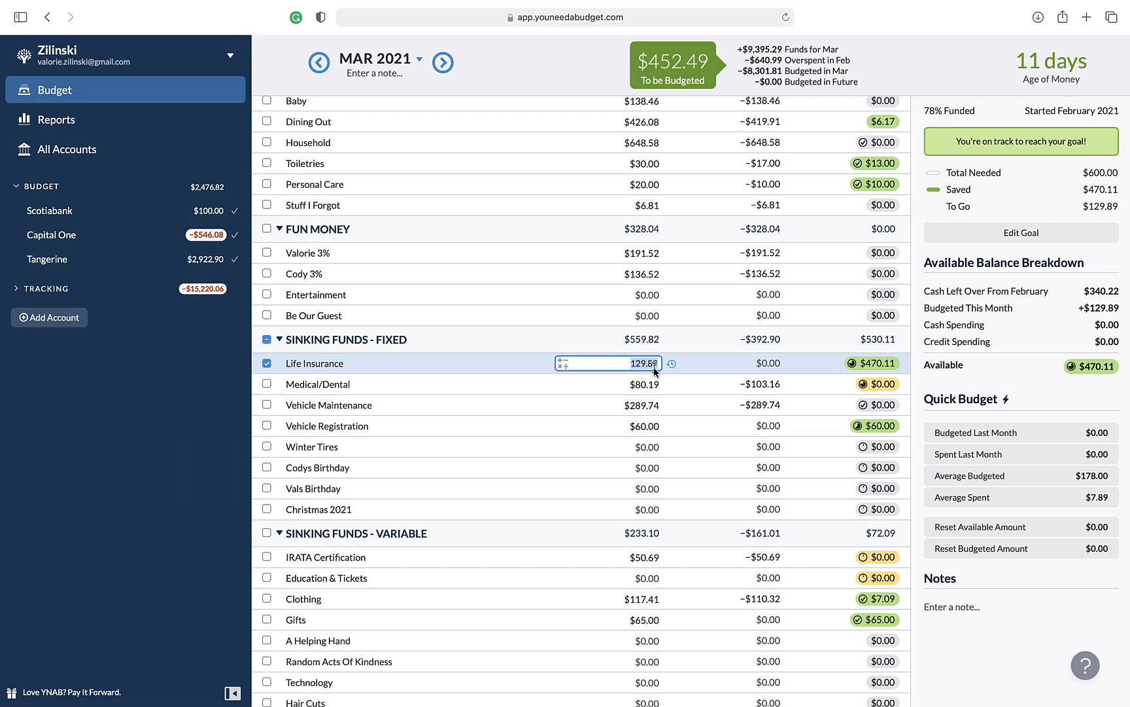
{"action": "key", "text": "Enter"}
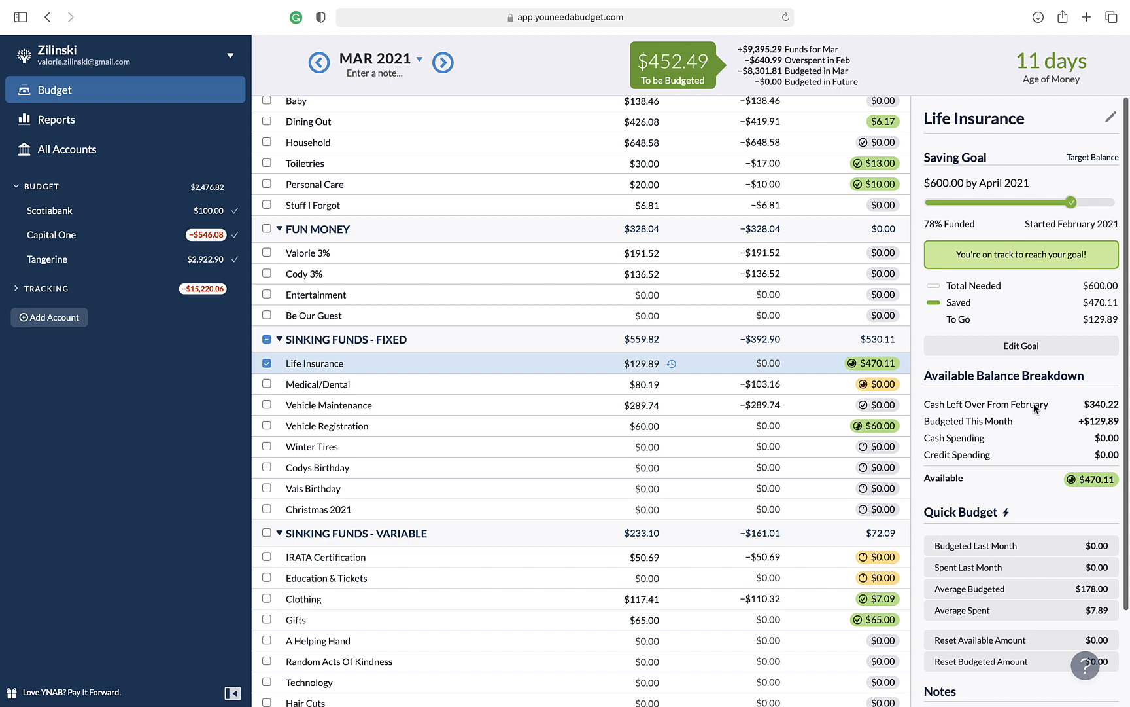
Edit the Life Insurance goal to $565 by March 2021 and save it, leaving $565.00 available.
{"action": "left_click", "coordinate": [1021, 346]}
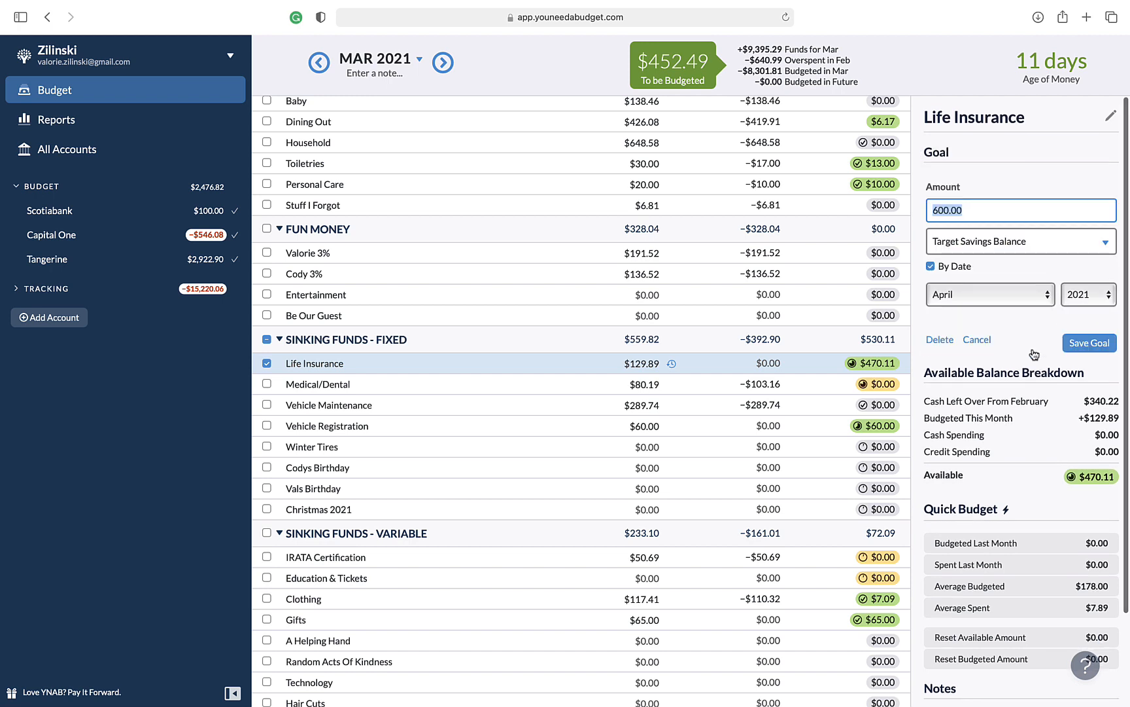
{"action": "type", "text": "565"}
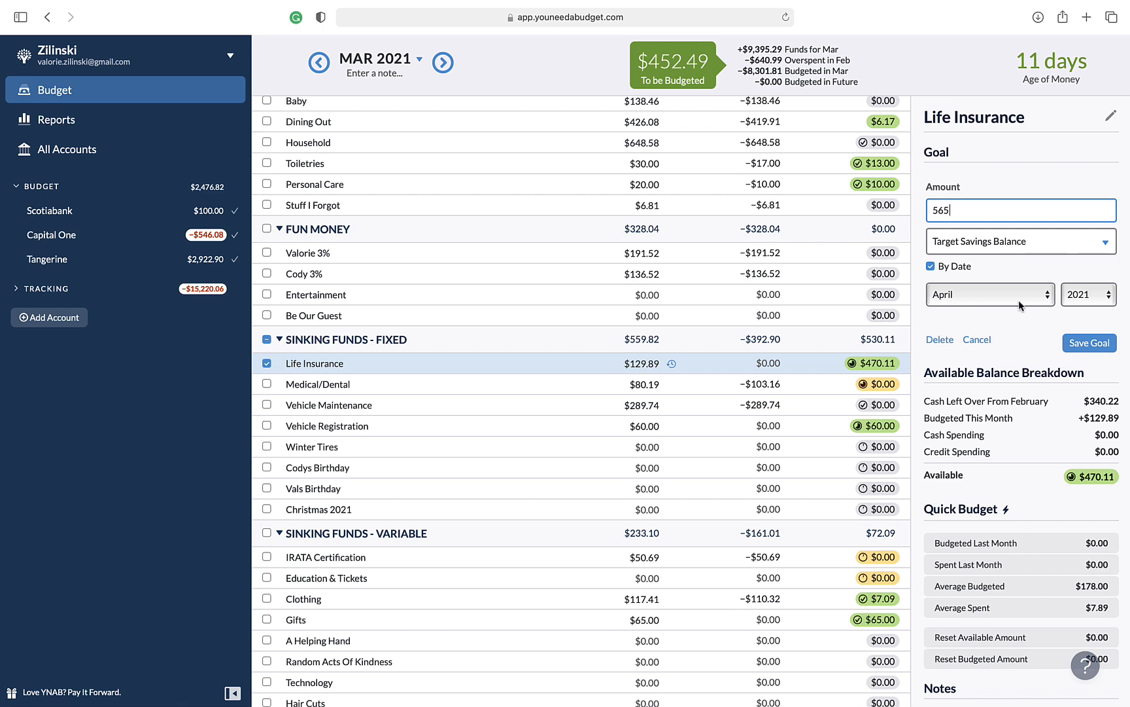
{"action": "left_click", "coordinate": [991, 294]}
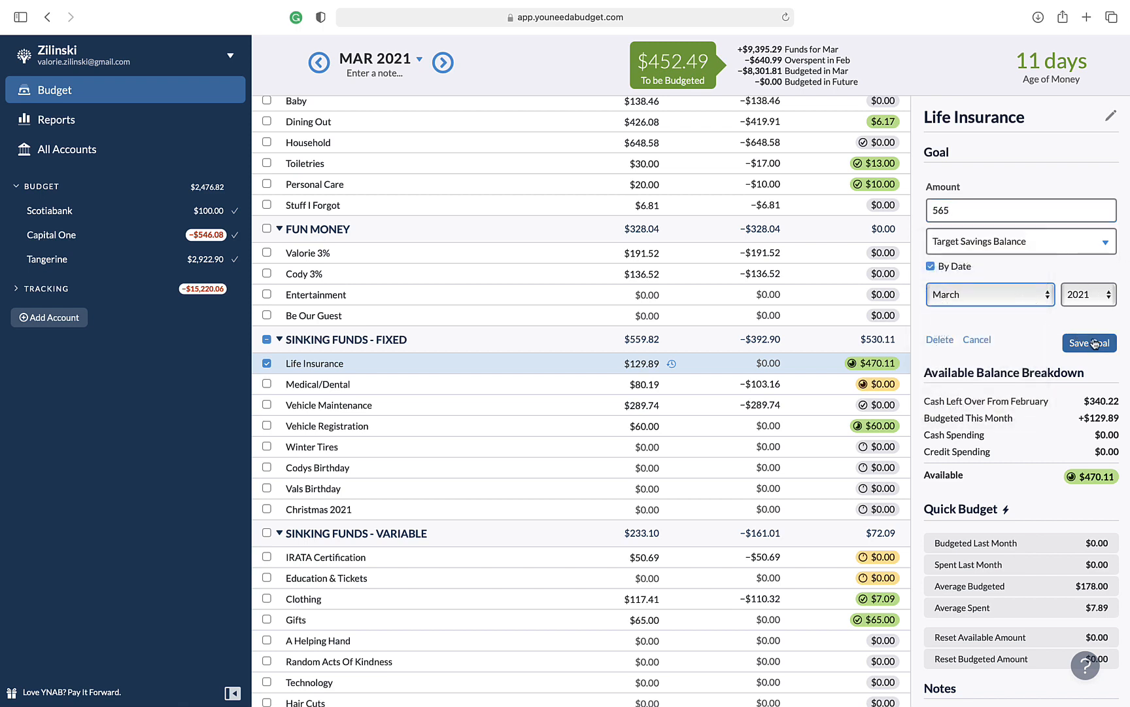
{"action": "left_click", "coordinate": [1090, 343]}
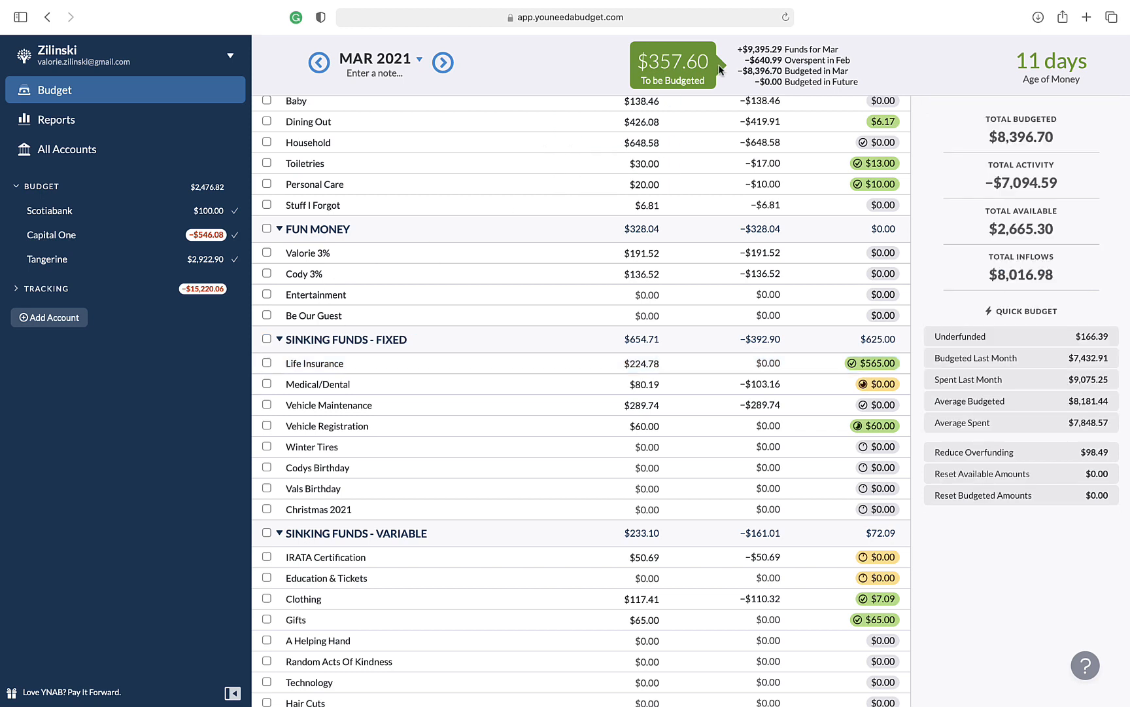
{"action": "mouse_move", "coordinate": [683, 79]}
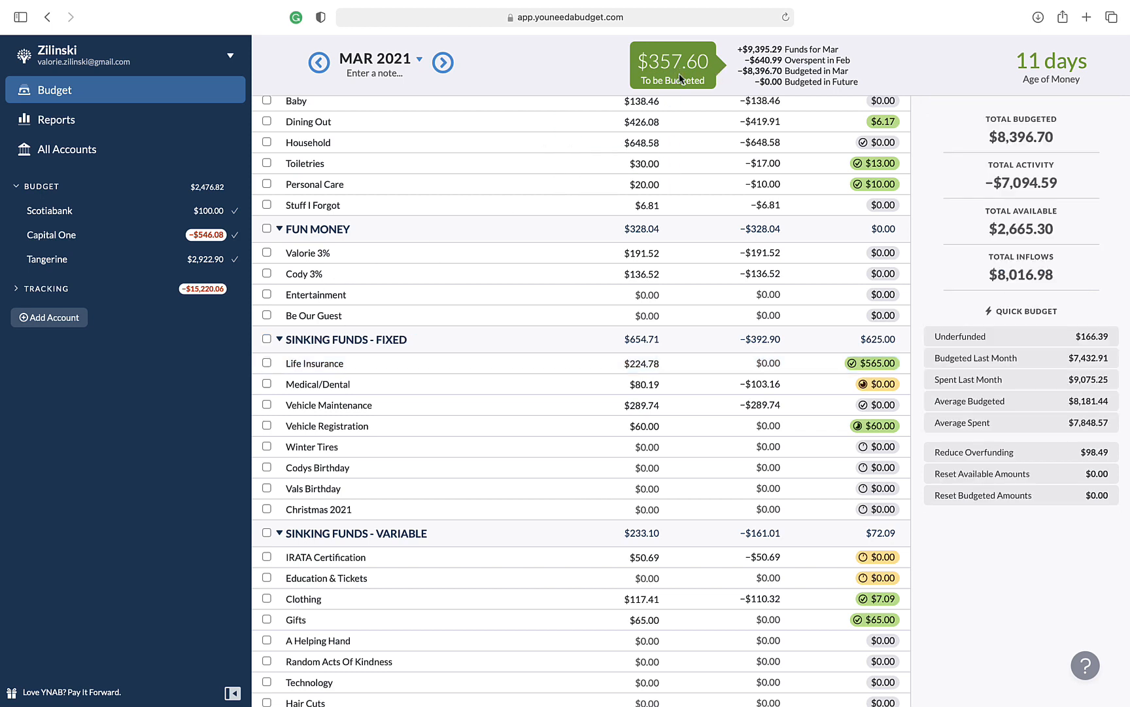
{"action": "mouse_move", "coordinate": [566, 229]}
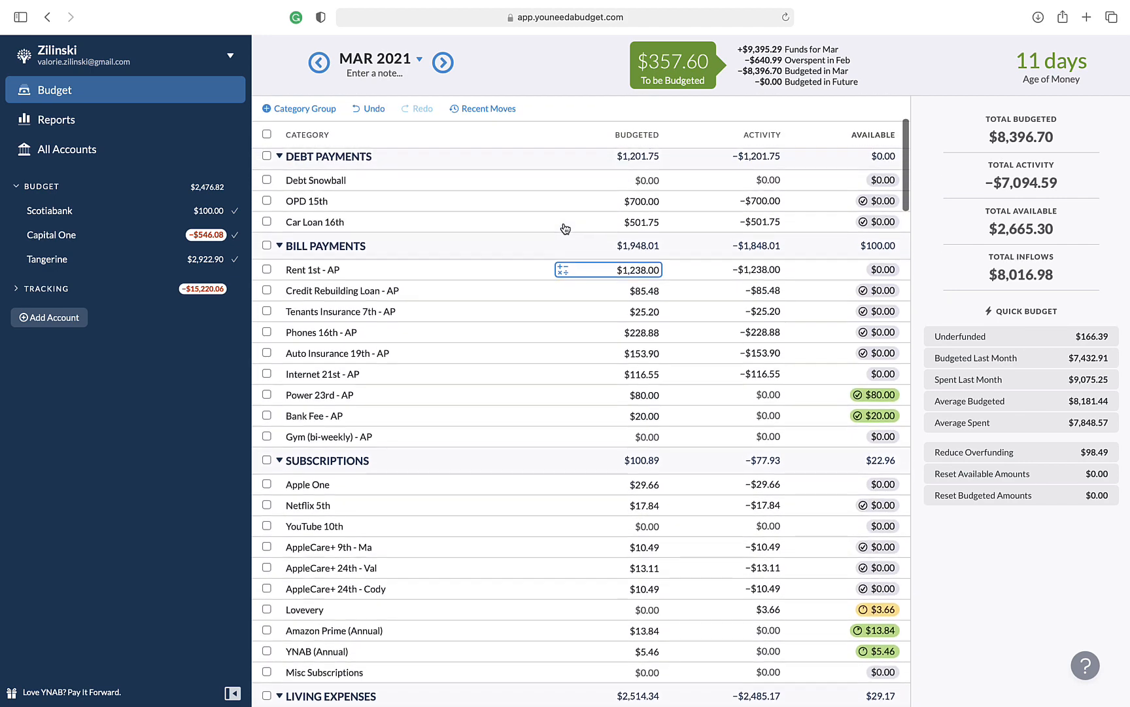
Add $30 to Groceries and Gas so $297.60 remains to budget, then move to April 2021.
{"action": "scroll", "scroll_direction": "down", "scroll_amount": 3}
{"action": "type", "text": "713.8"}
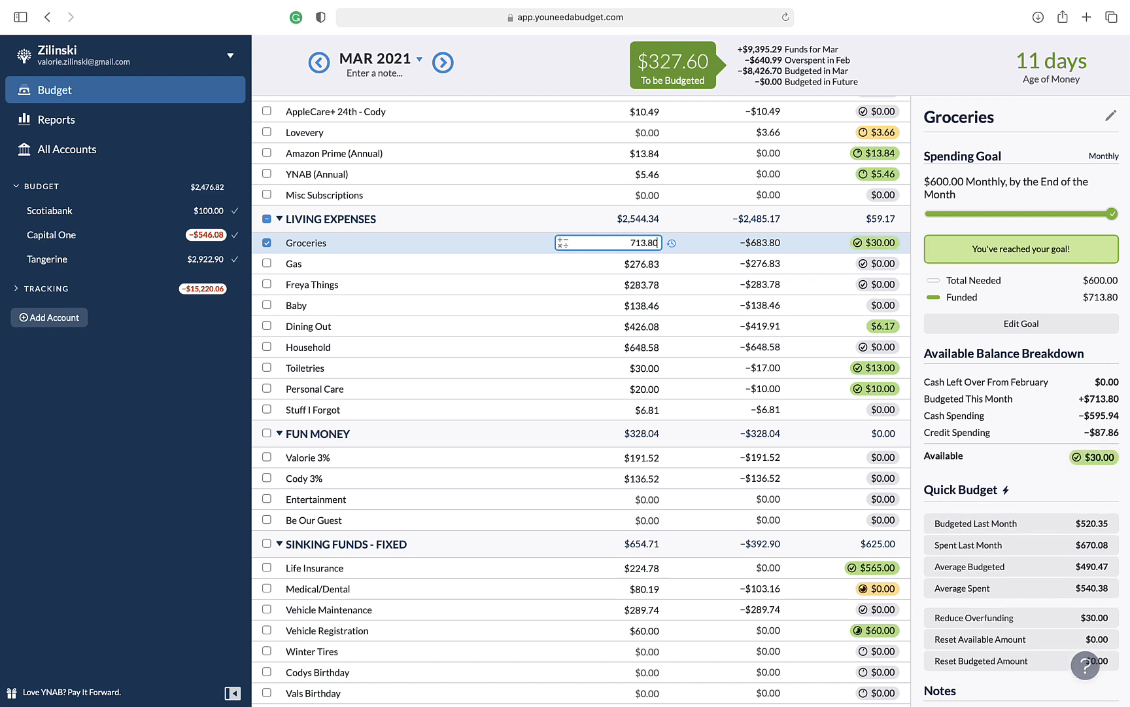
{"action": "left_click", "coordinate": [641, 264]}
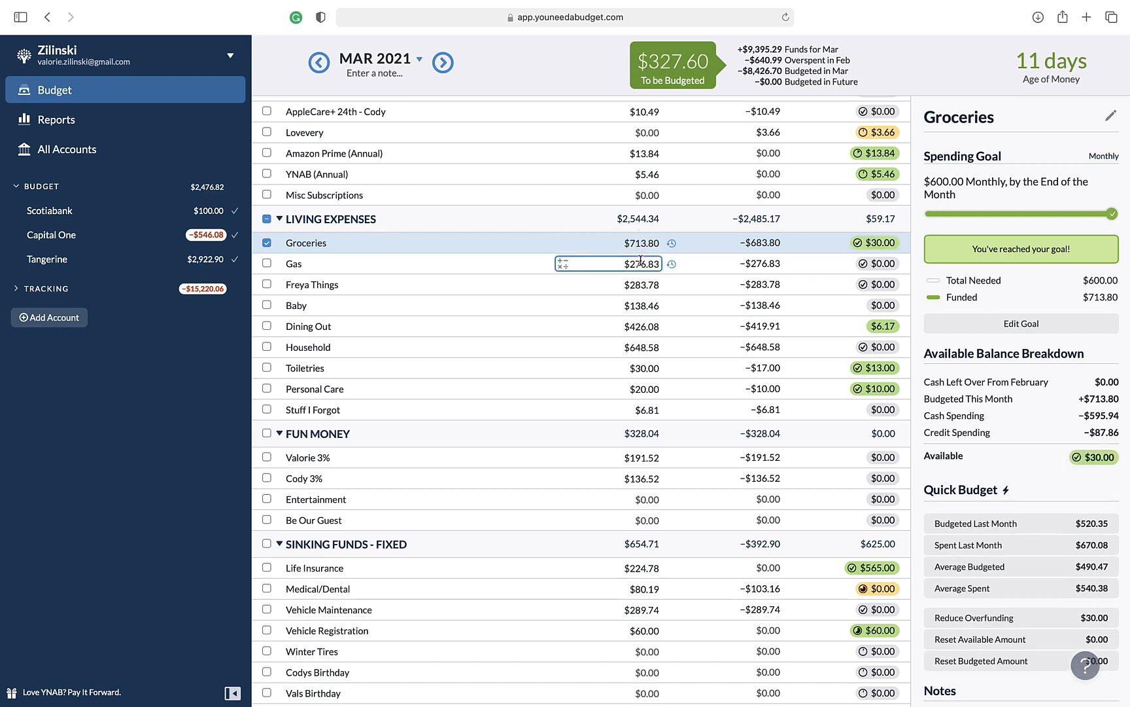
{"action": "left_click", "coordinate": [294, 265]}
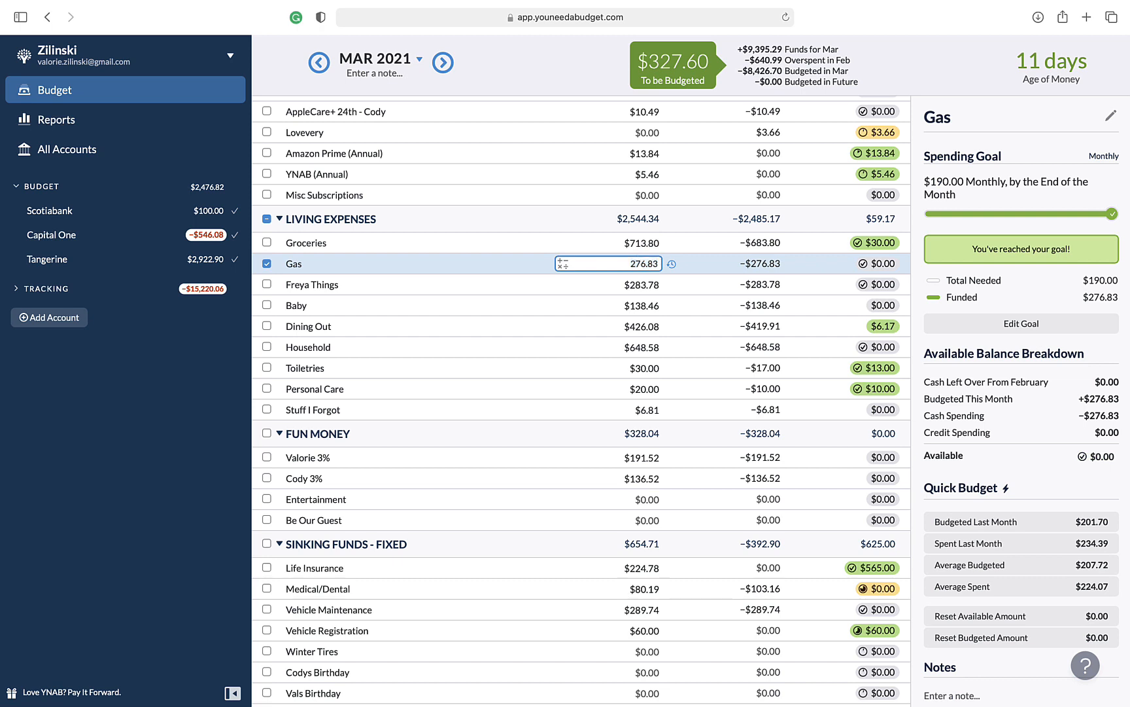
{"action": "type", "text": "+30"}
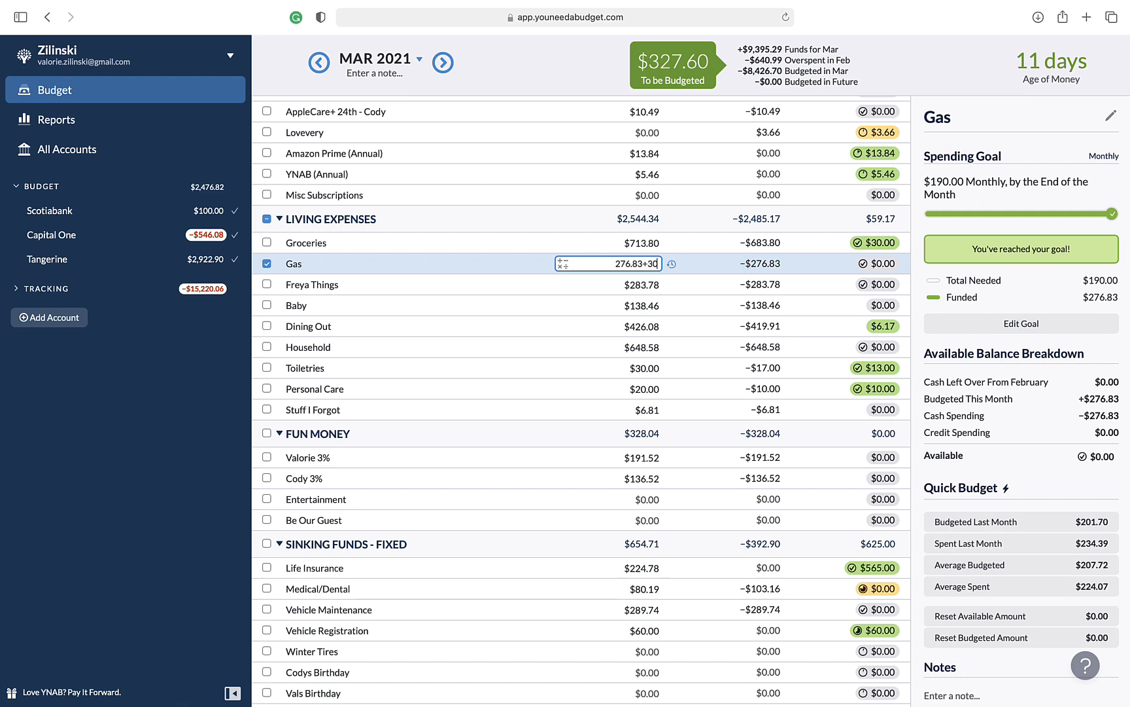
{"action": "key", "text": "Enter"}
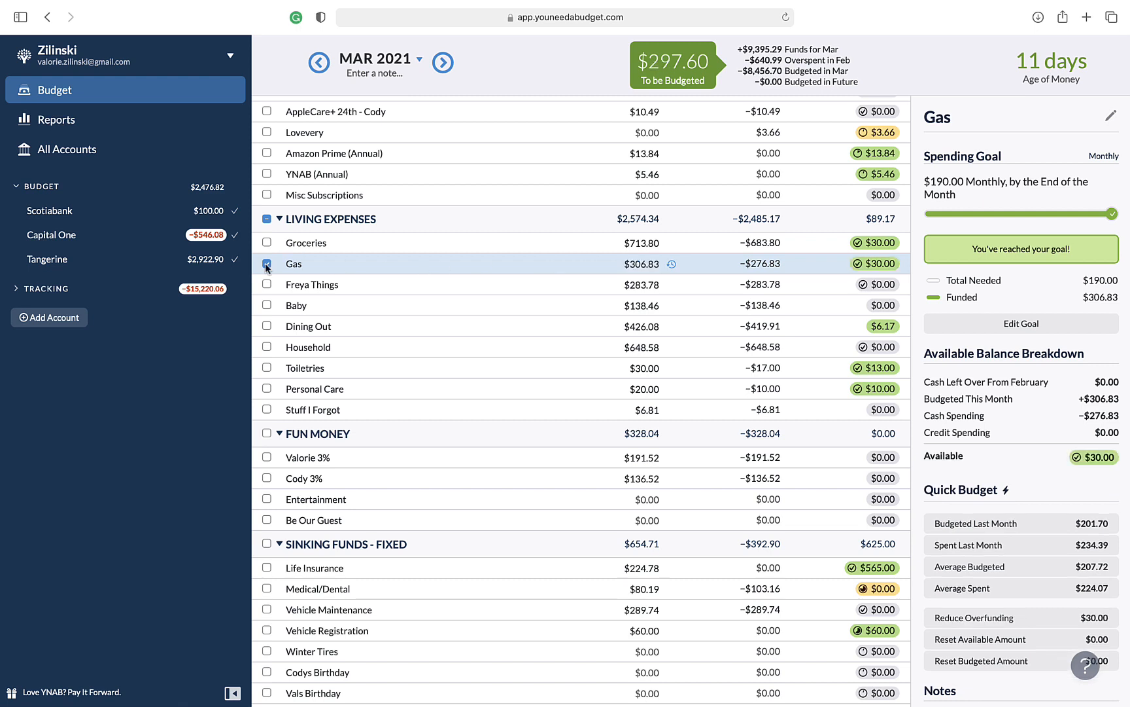
{"action": "left_click", "coordinate": [441, 62]}
{"action": "type", "text": "2"}
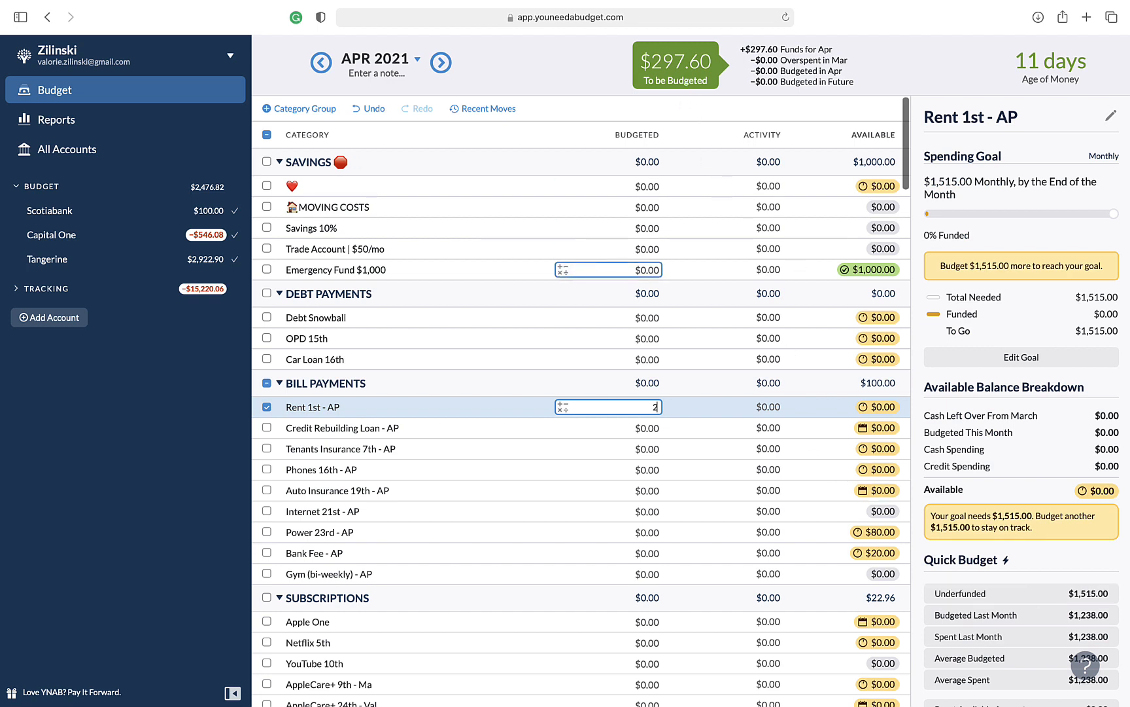
Budget $297.60 to April's Rent 1st - AP, bringing To be Budgeted to $0.00.
{"action": "type", "text": "97"}
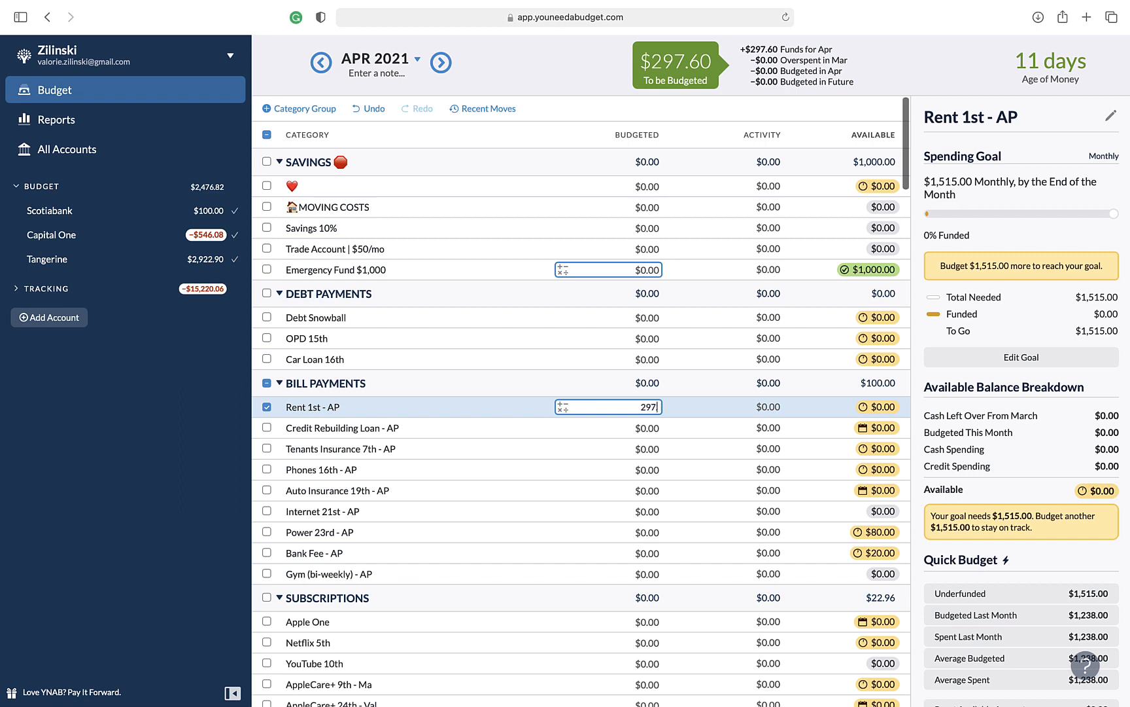
{"action": "key", "text": "Enter"}
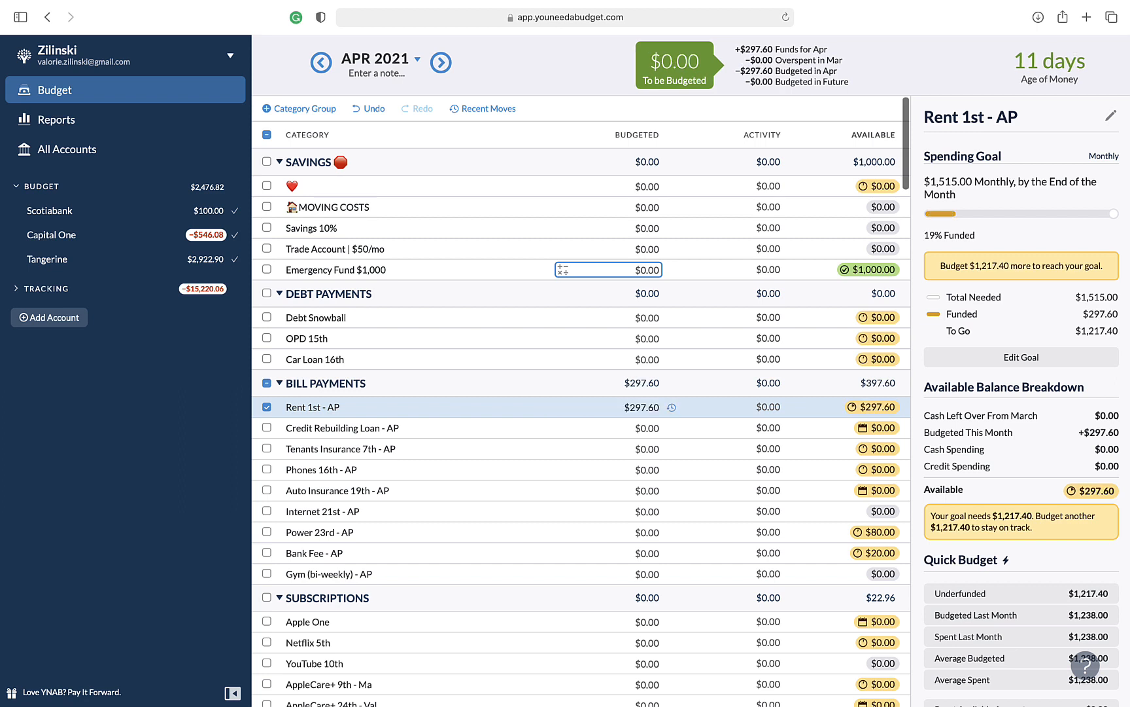
{"action": "left_click", "coordinate": [267, 407]}
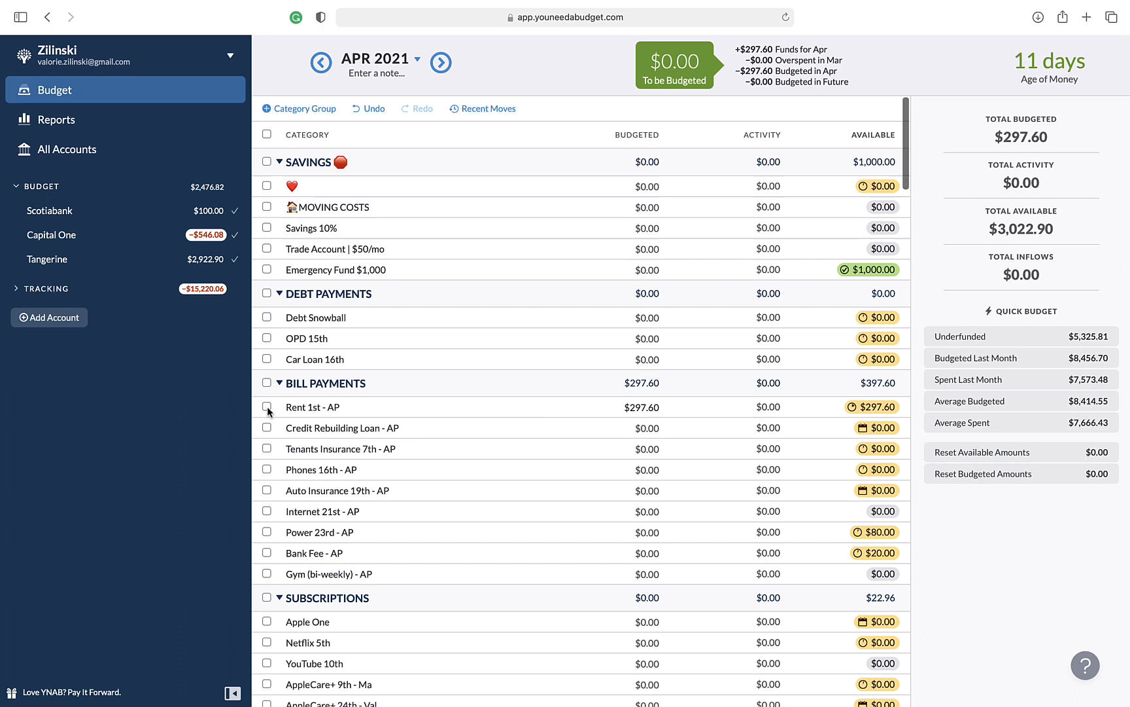
{"action": "left_click", "coordinate": [641, 407]}
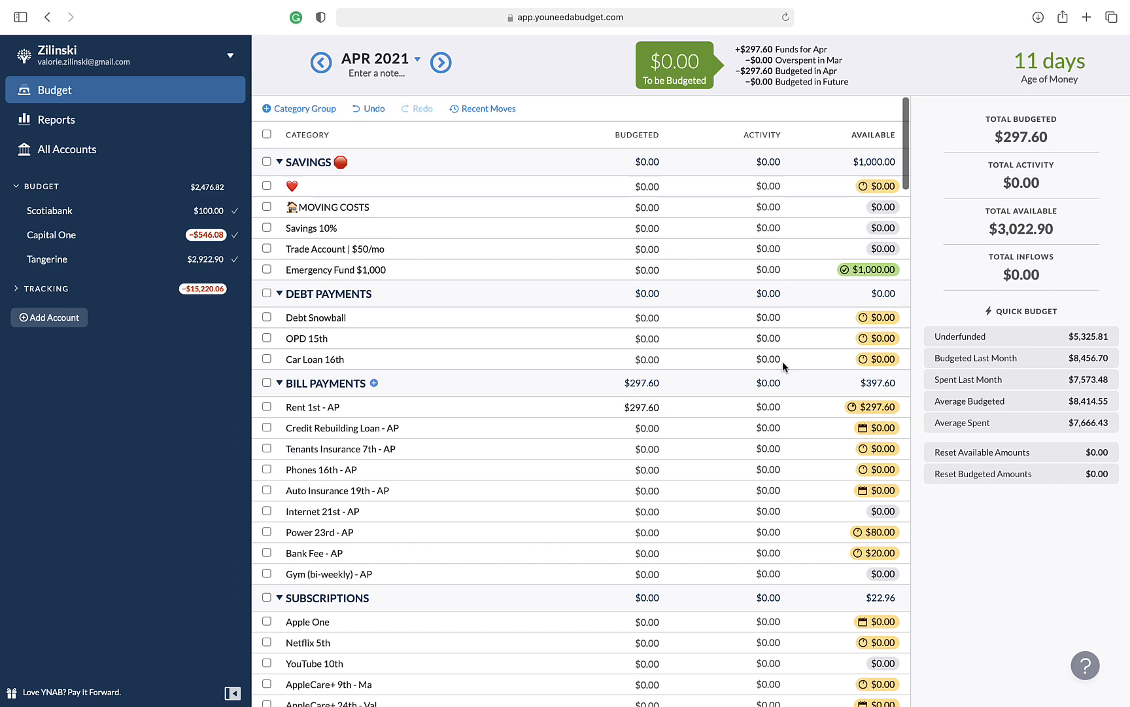
{"action": "mouse_move", "coordinate": [885, 279]}
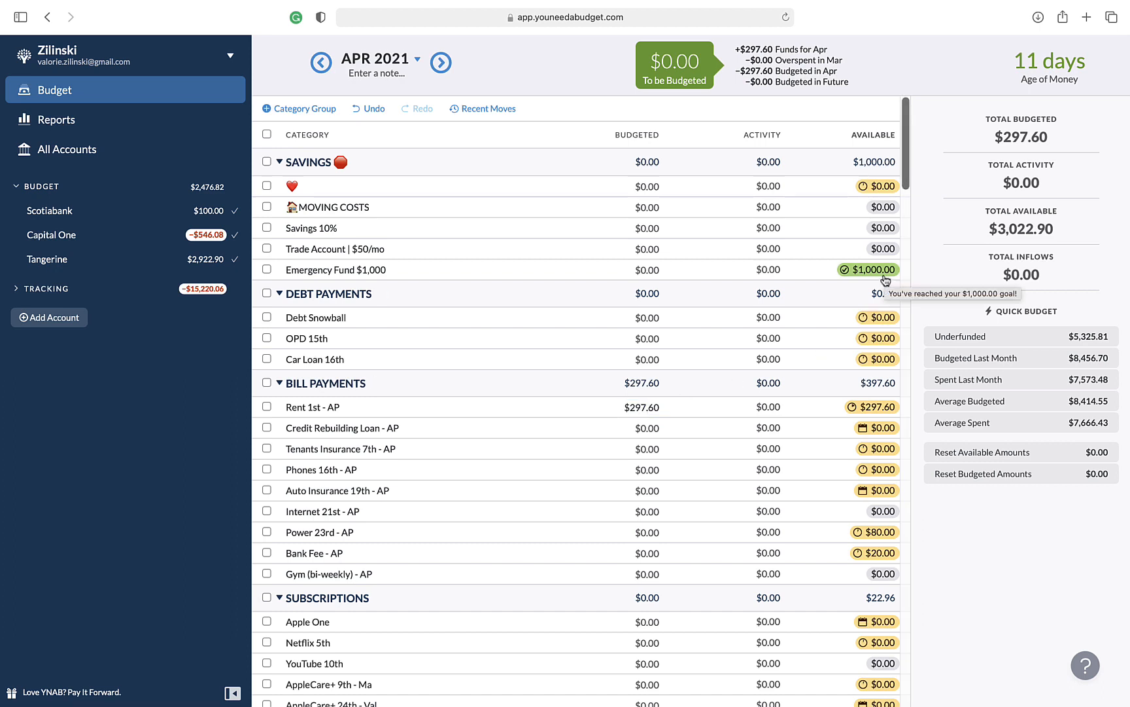
Move the Emergency Fund's $1,000 available back to To be Budgeted.
{"action": "left_click", "coordinate": [870, 269]}
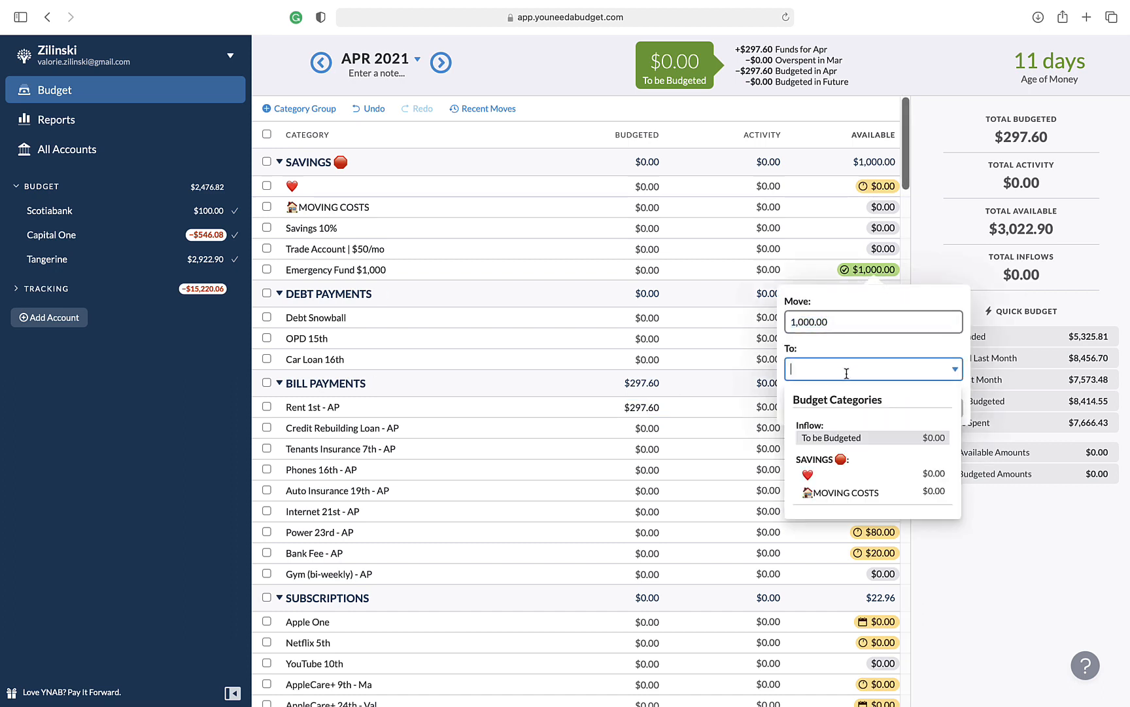
{"action": "left_click", "coordinate": [829, 437]}
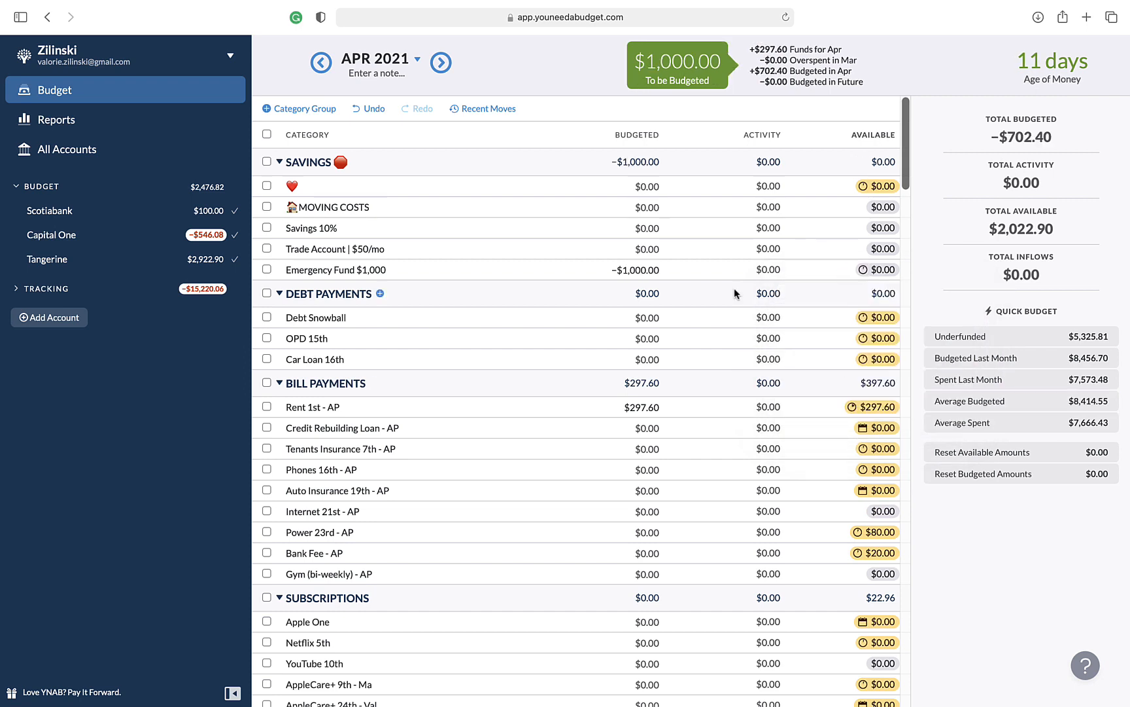
{"action": "left_click", "coordinate": [641, 406]}
{"action": "type", "text": "1,"}
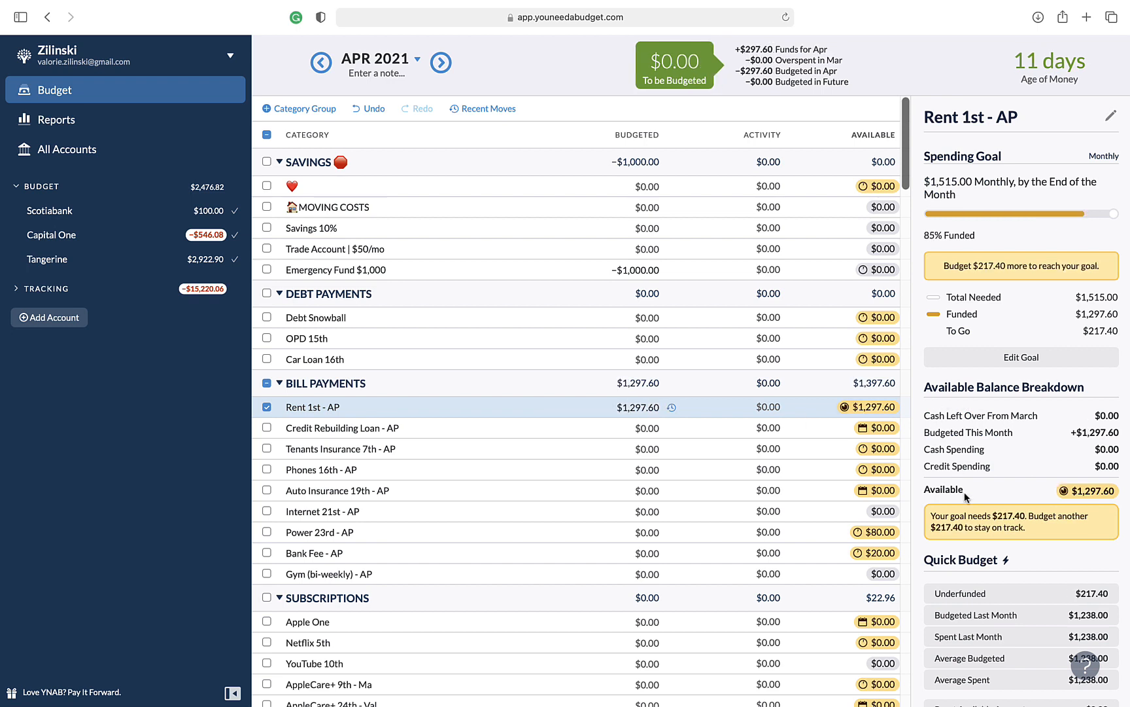
Raise April's Rent 1st - AP budget to $1,297.60 so nothing remains to be budgeted.
{"action": "left_click", "coordinate": [639, 407]}
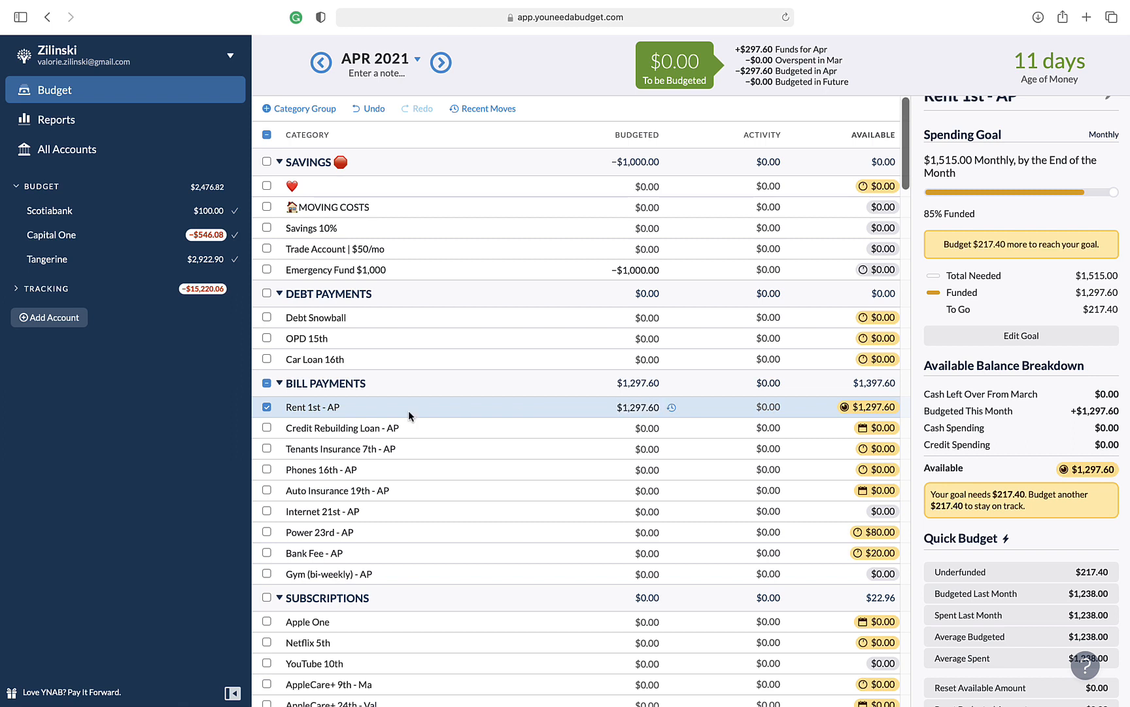
{"action": "left_click", "coordinate": [635, 407]}
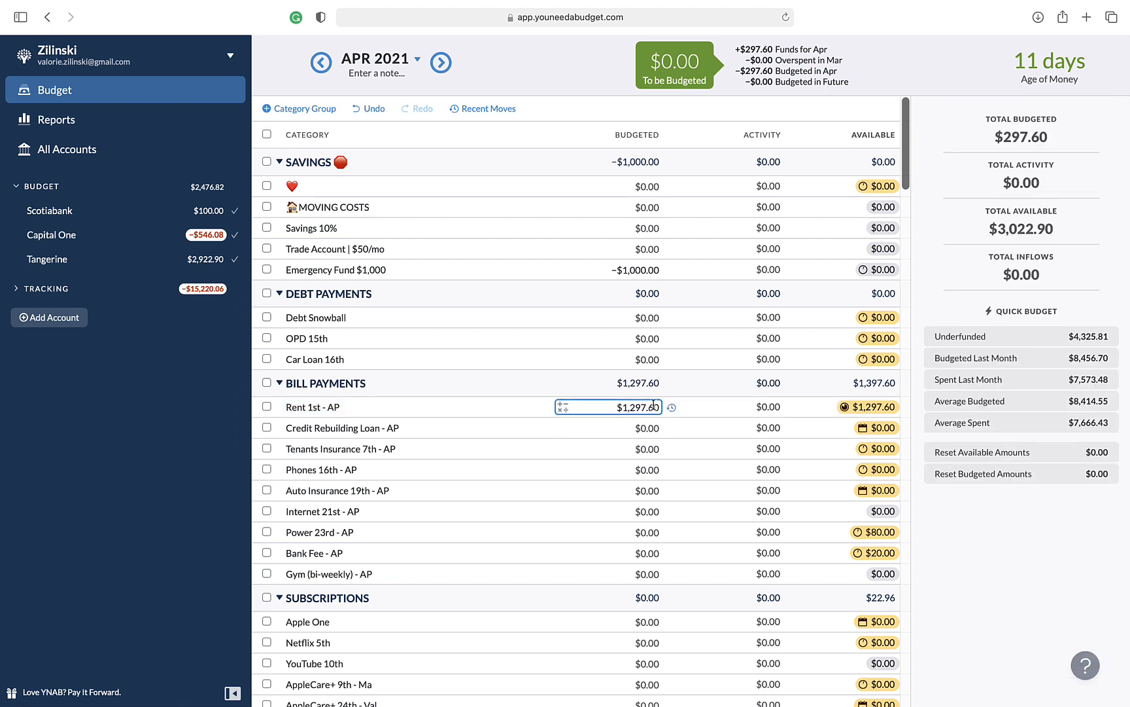
{"action": "left_click", "coordinate": [647, 470]}
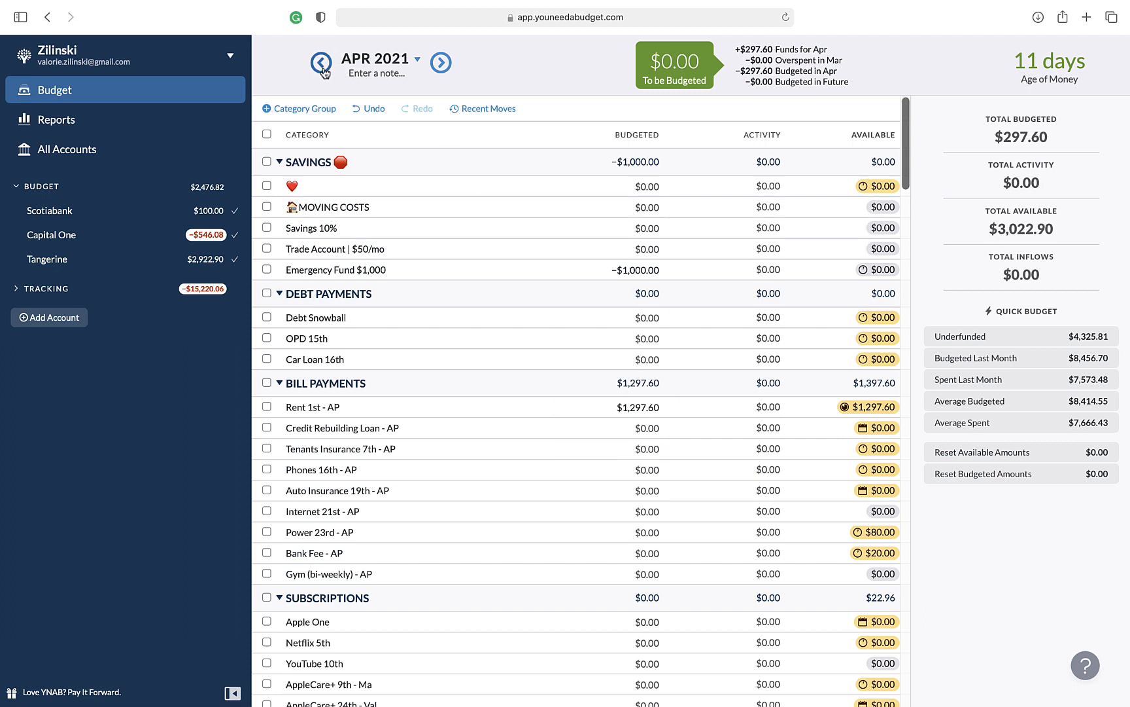
{"action": "left_click", "coordinate": [320, 62]}
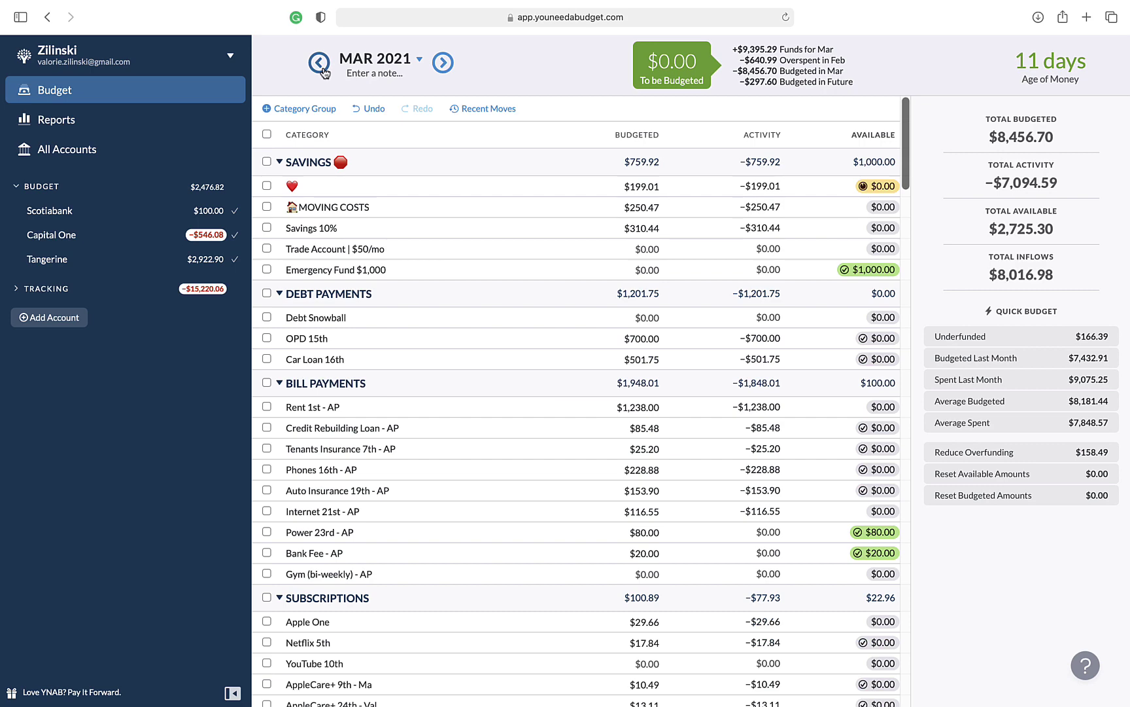
{"action": "left_click", "coordinate": [440, 62]}
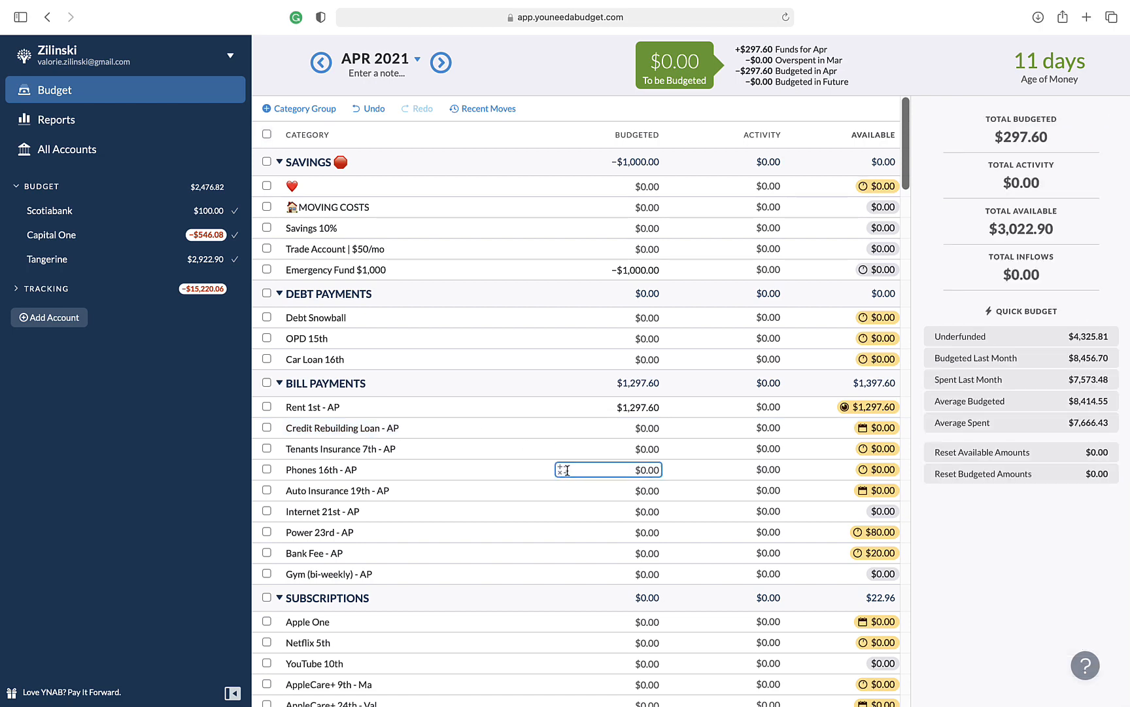
{"action": "scroll", "scroll_direction": "down", "scroll_amount": 3}
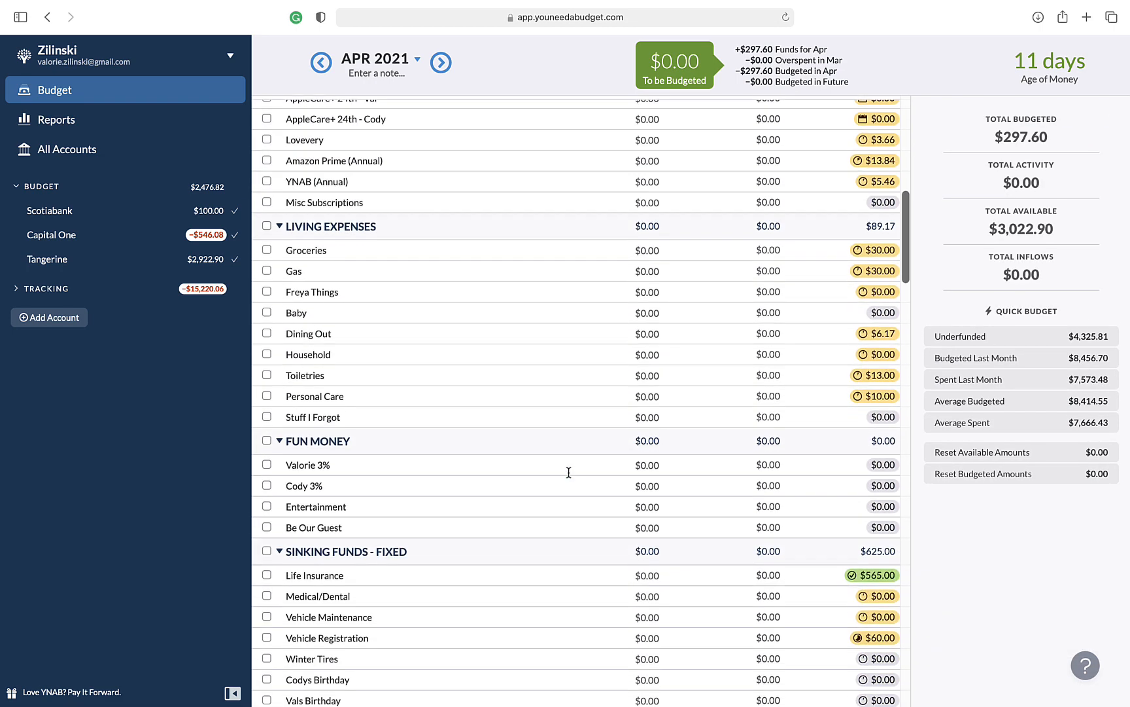
{"action": "scroll", "scroll_direction": "down", "scroll_amount": 3}
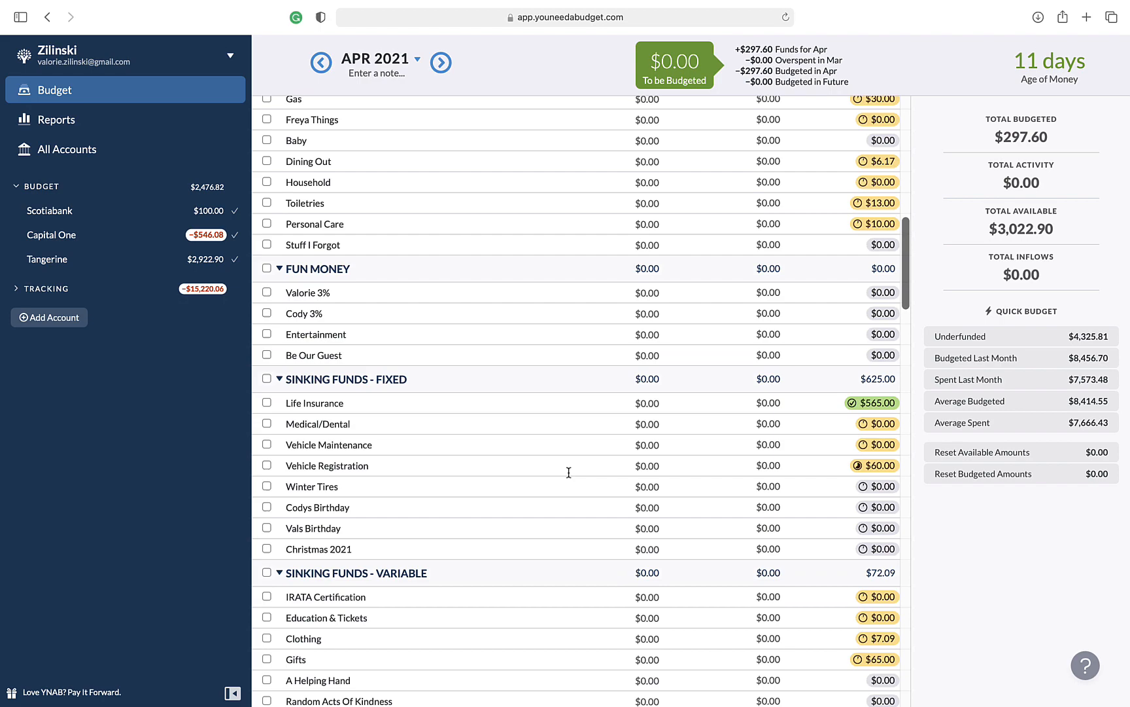
{"action": "scroll", "scroll_direction": "down", "scroll_amount": 3}
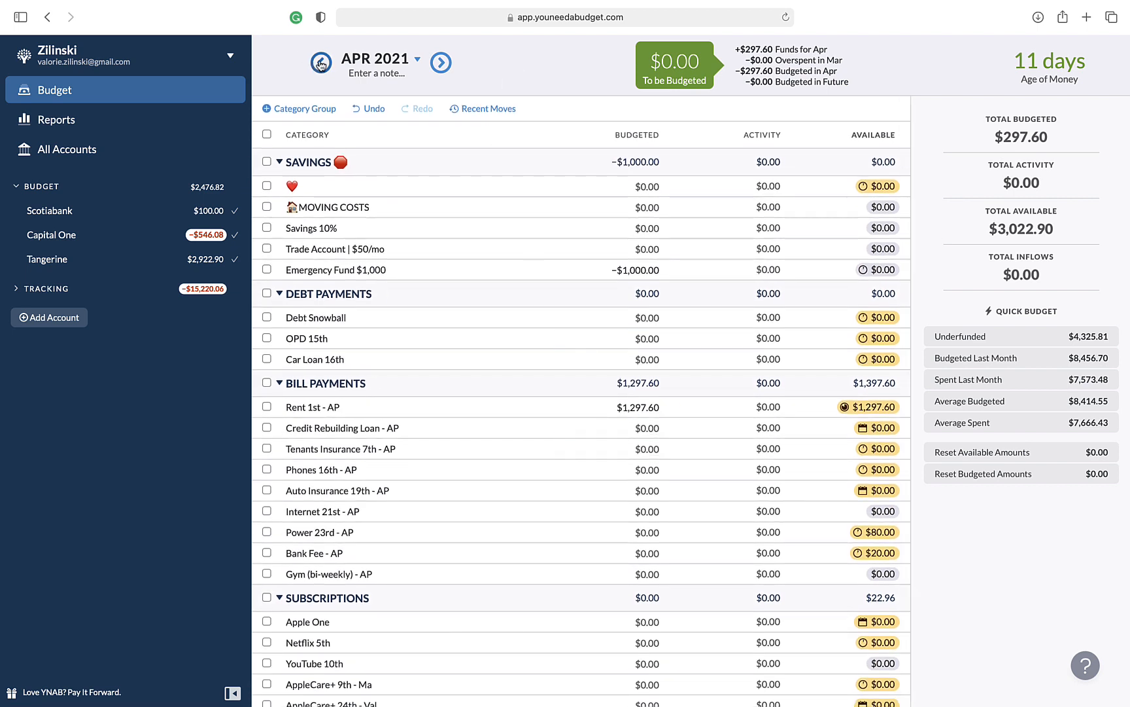
{"action": "left_click", "coordinate": [320, 61]}
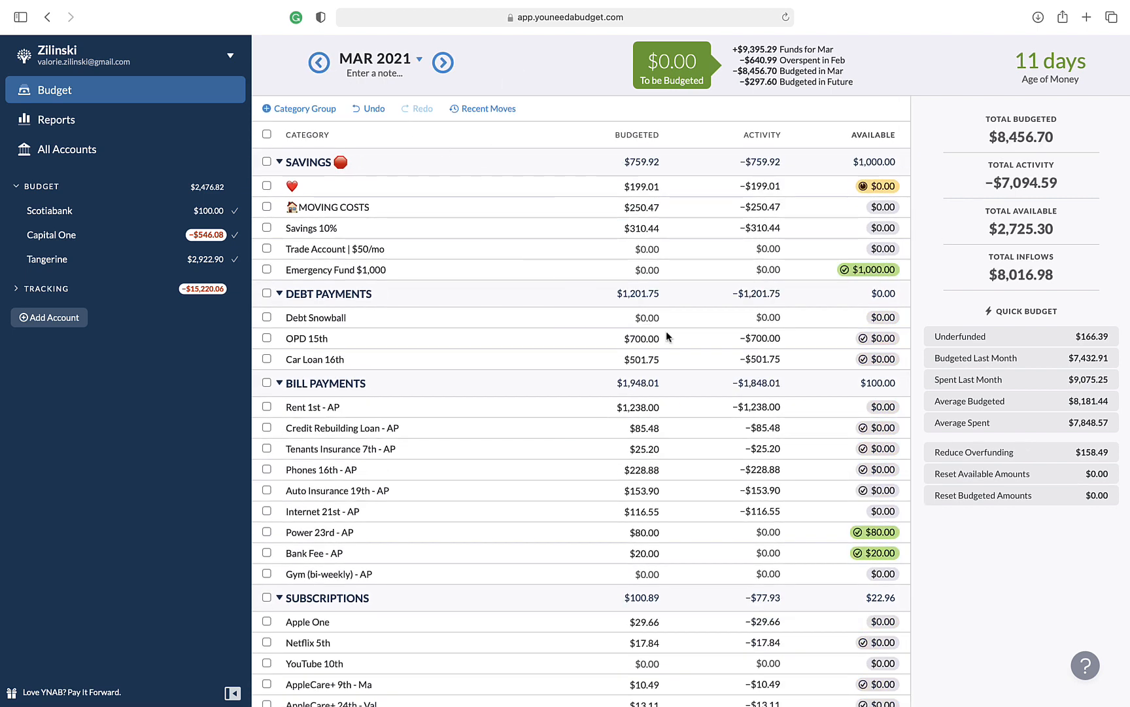
{"action": "mouse_move", "coordinate": [523, 348]}
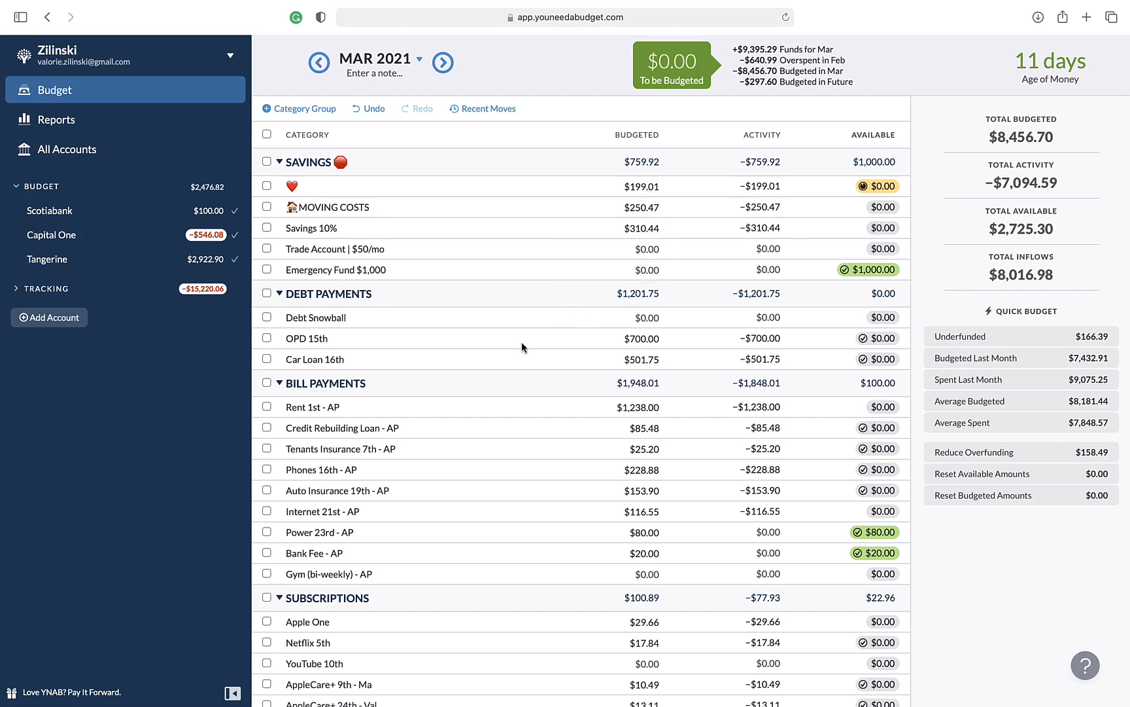
{"action": "mouse_move", "coordinate": [543, 471]}
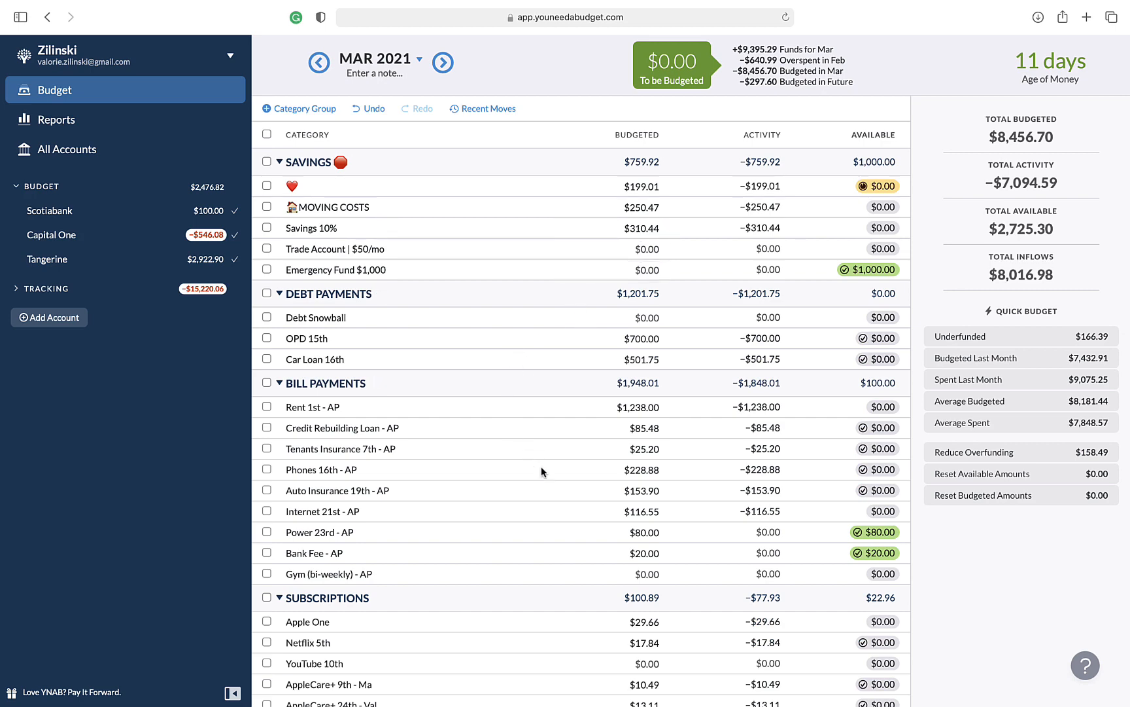
{"action": "scroll", "scroll_direction": "down", "scroll_amount": 3}
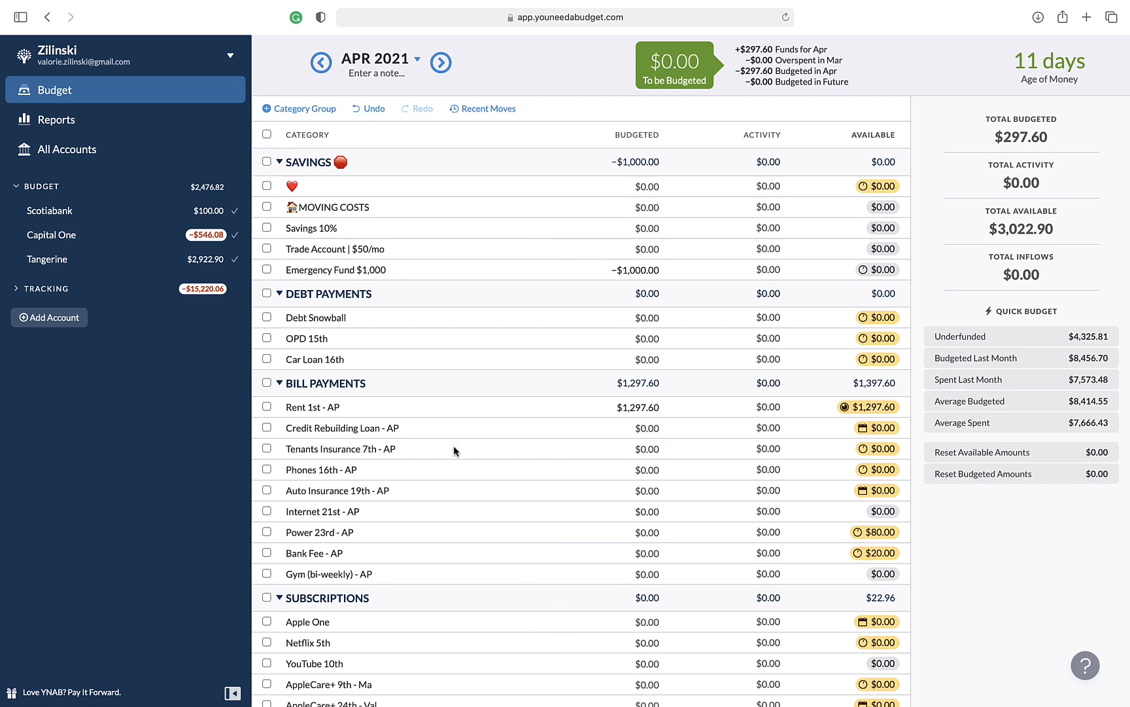
{"action": "mouse_move", "coordinate": [466, 583]}
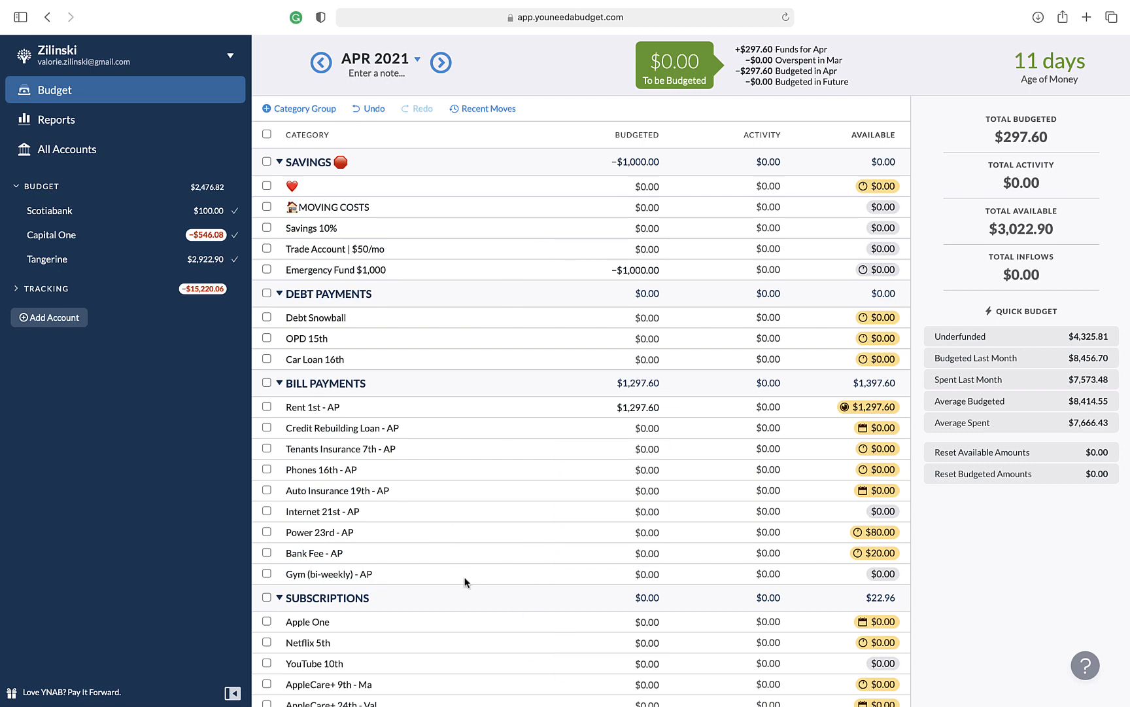
{"action": "scroll", "scroll_direction": "down", "scroll_amount": 3}
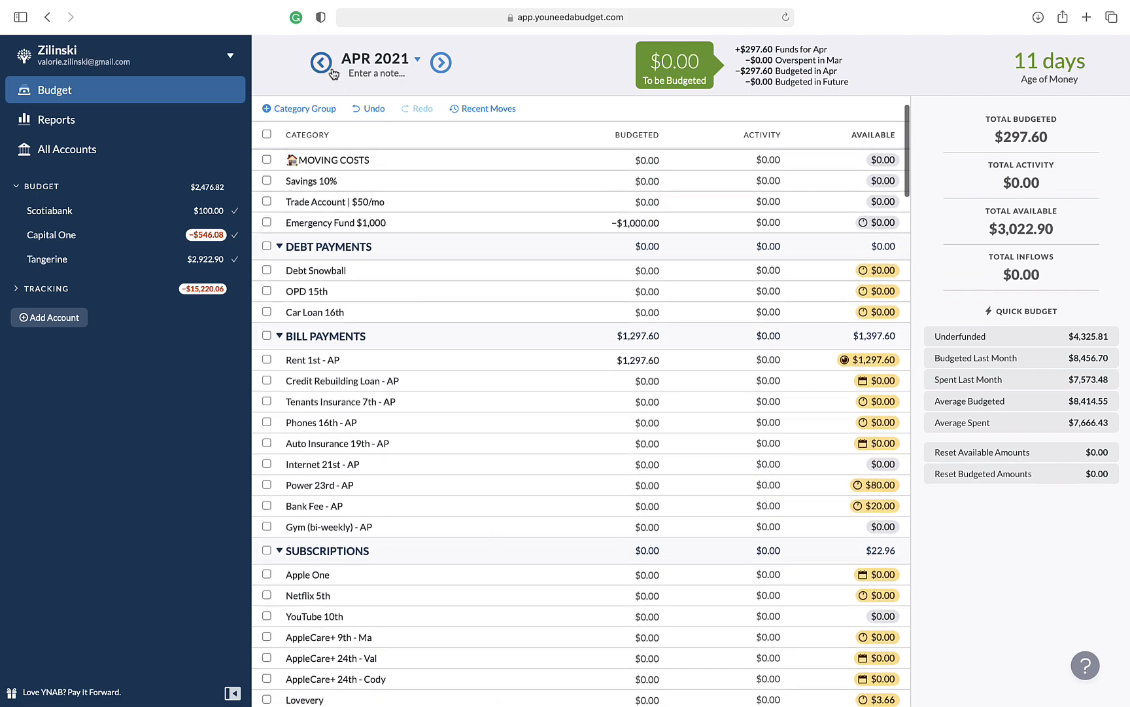
{"action": "left_click", "coordinate": [320, 63]}
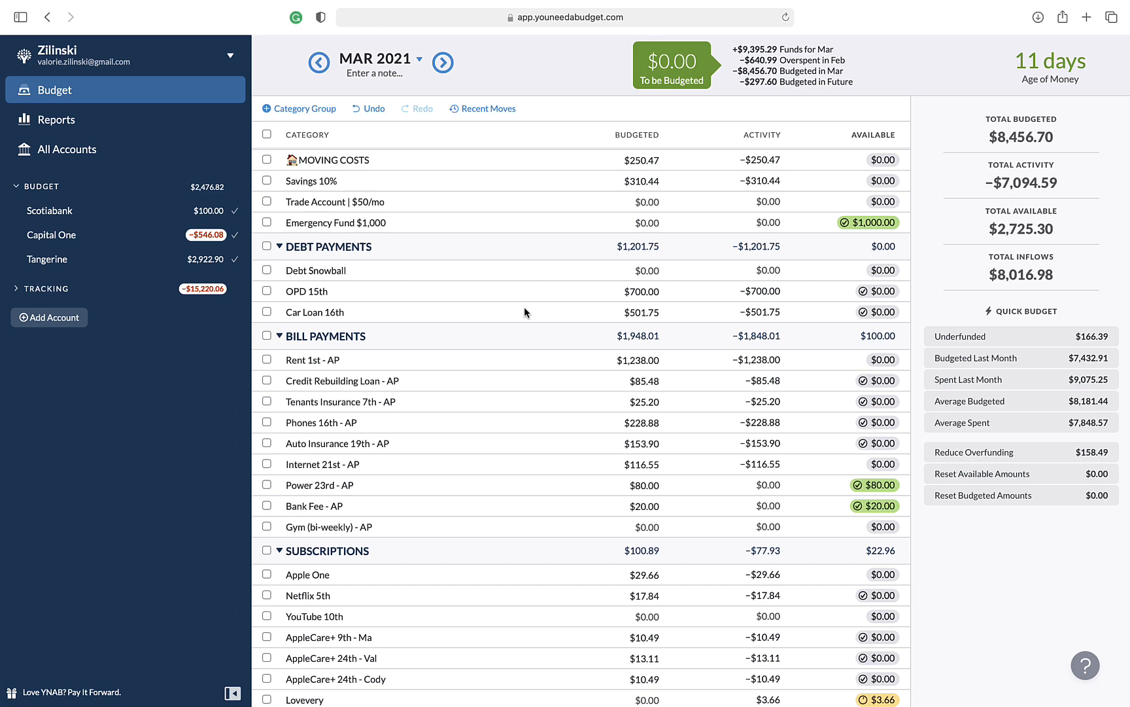
{"action": "left_click", "coordinate": [620, 312]}
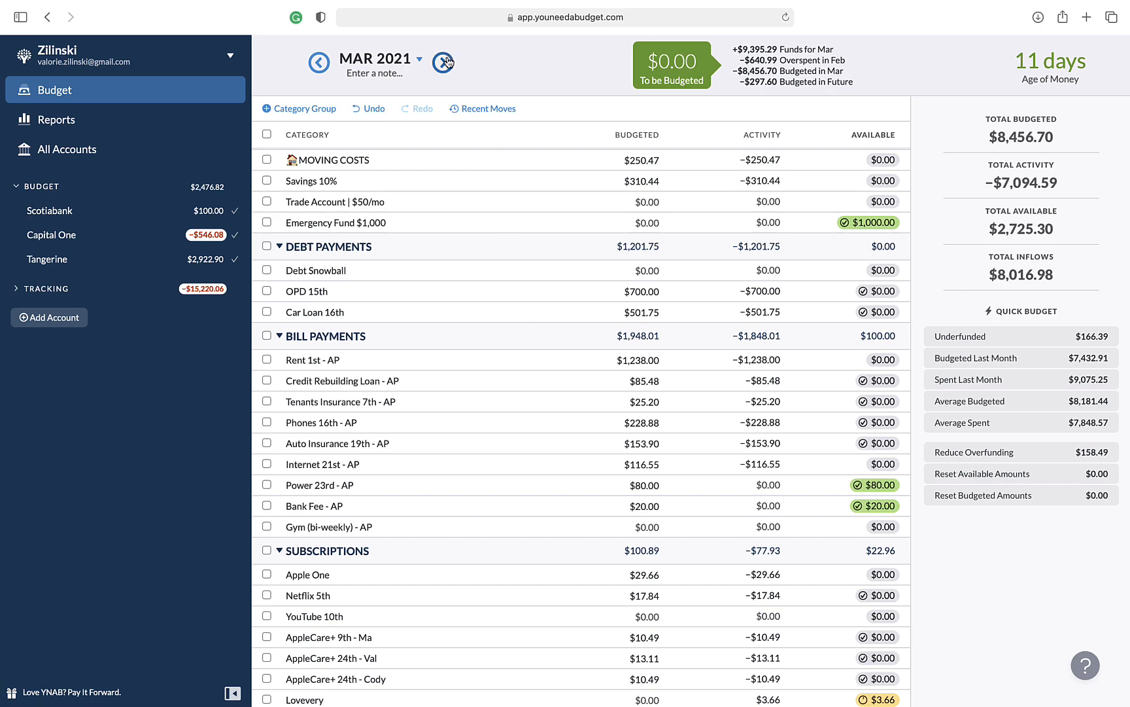
{"action": "left_click", "coordinate": [443, 63]}
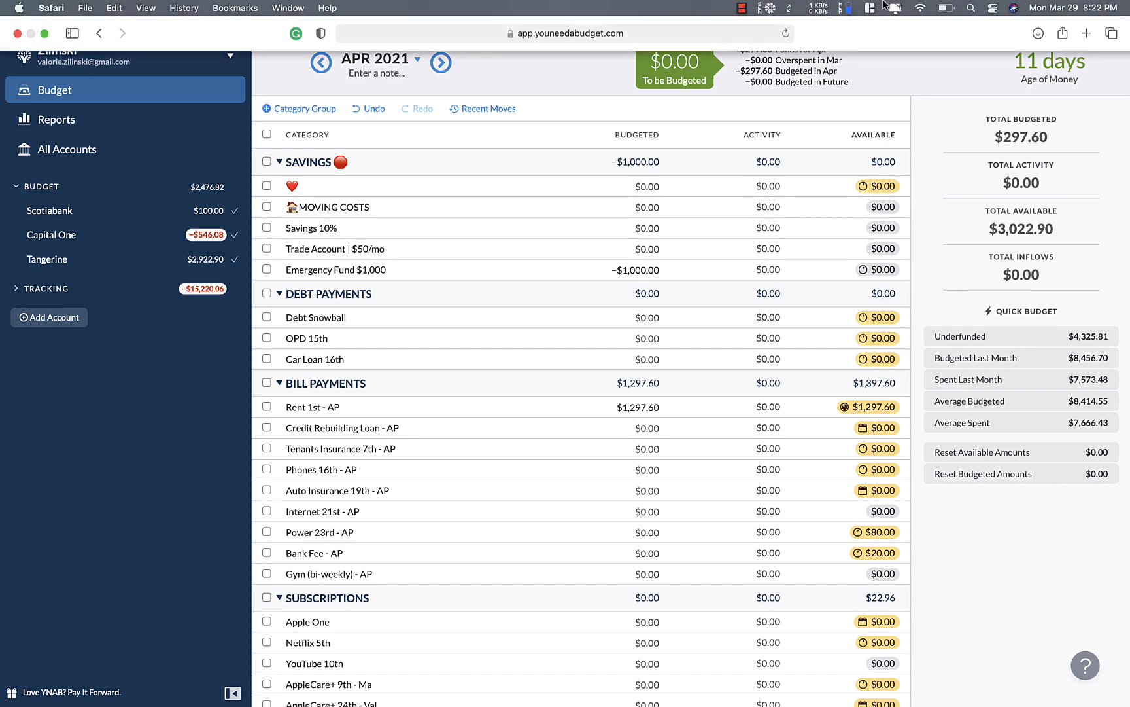
{"action": "left_click", "coordinate": [741, 7]}
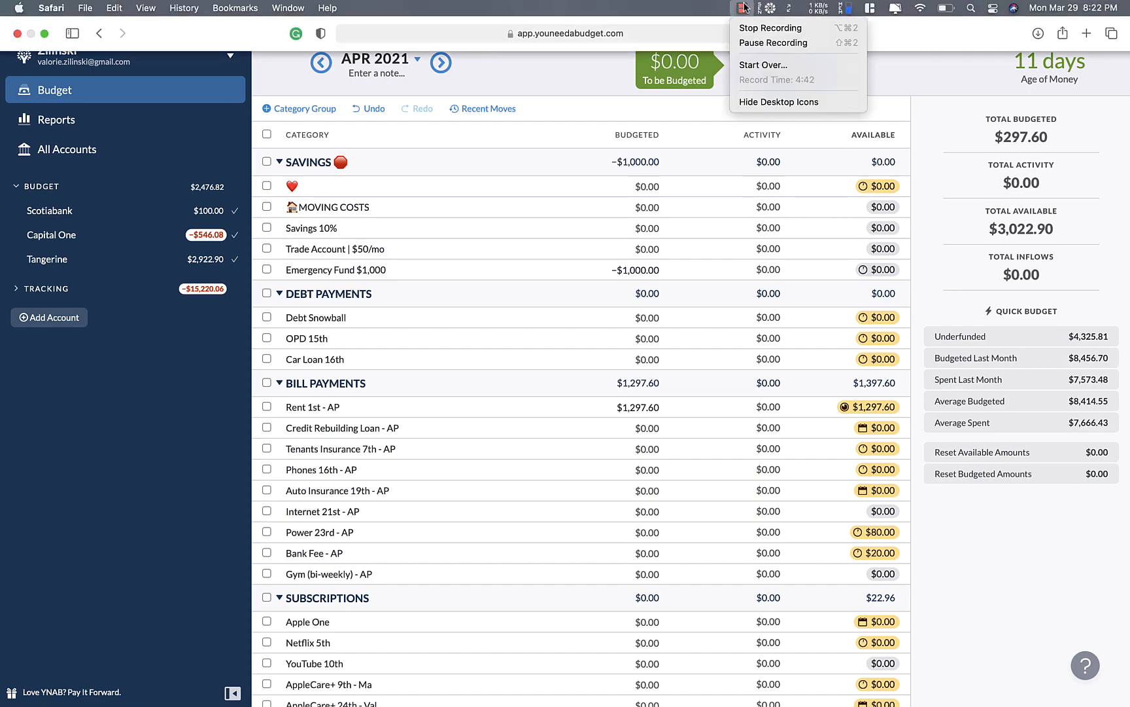